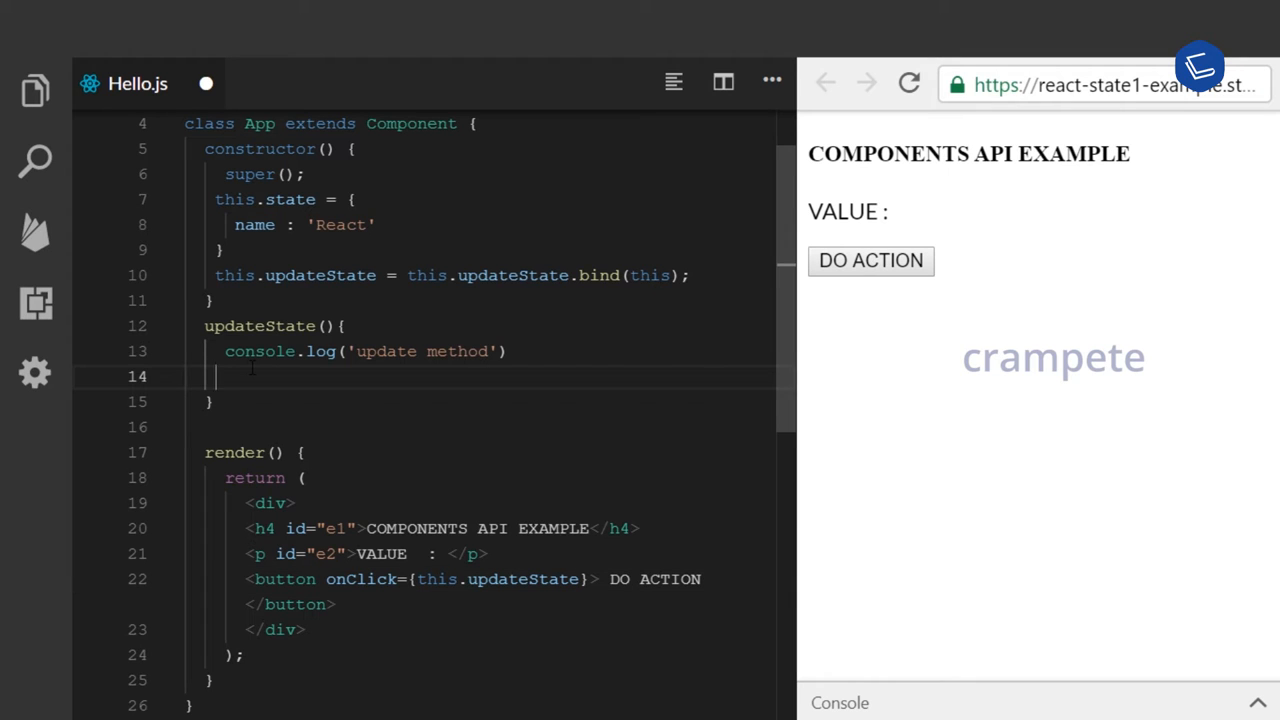
Add this.setState({ name: 'State Updated' }) below the console.log line in updateState.
text(thi)
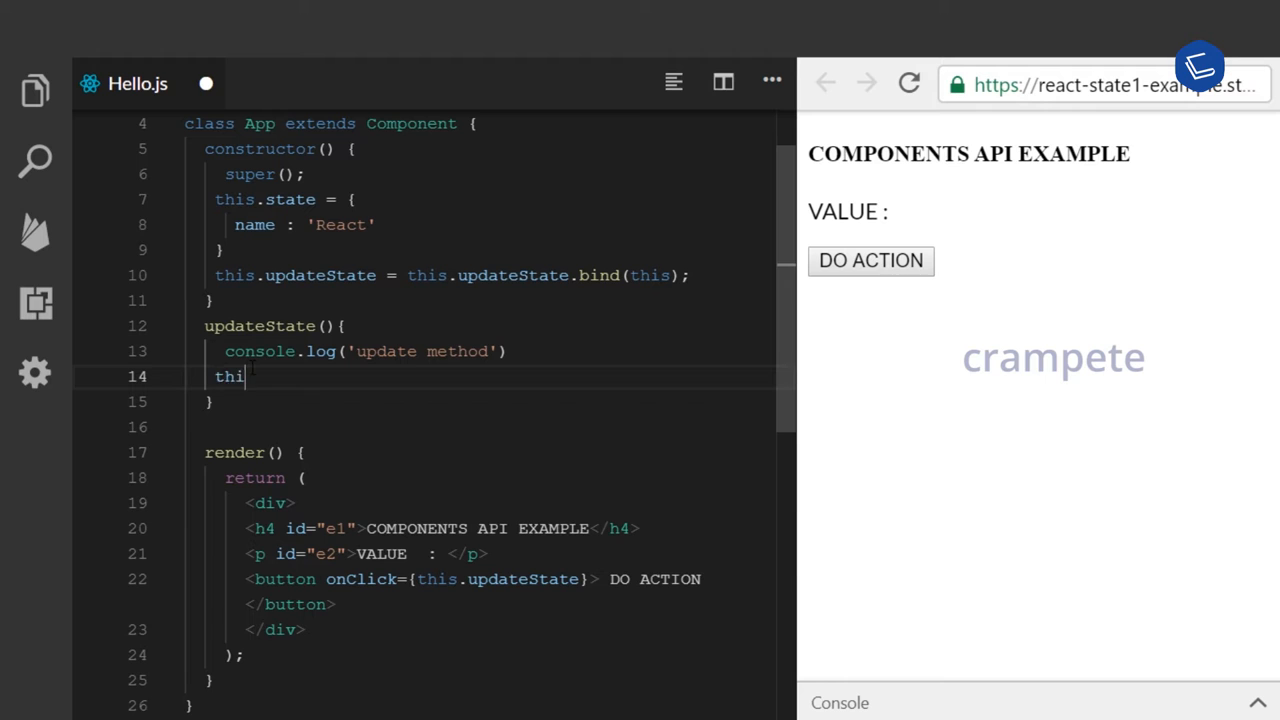
text(s.set)
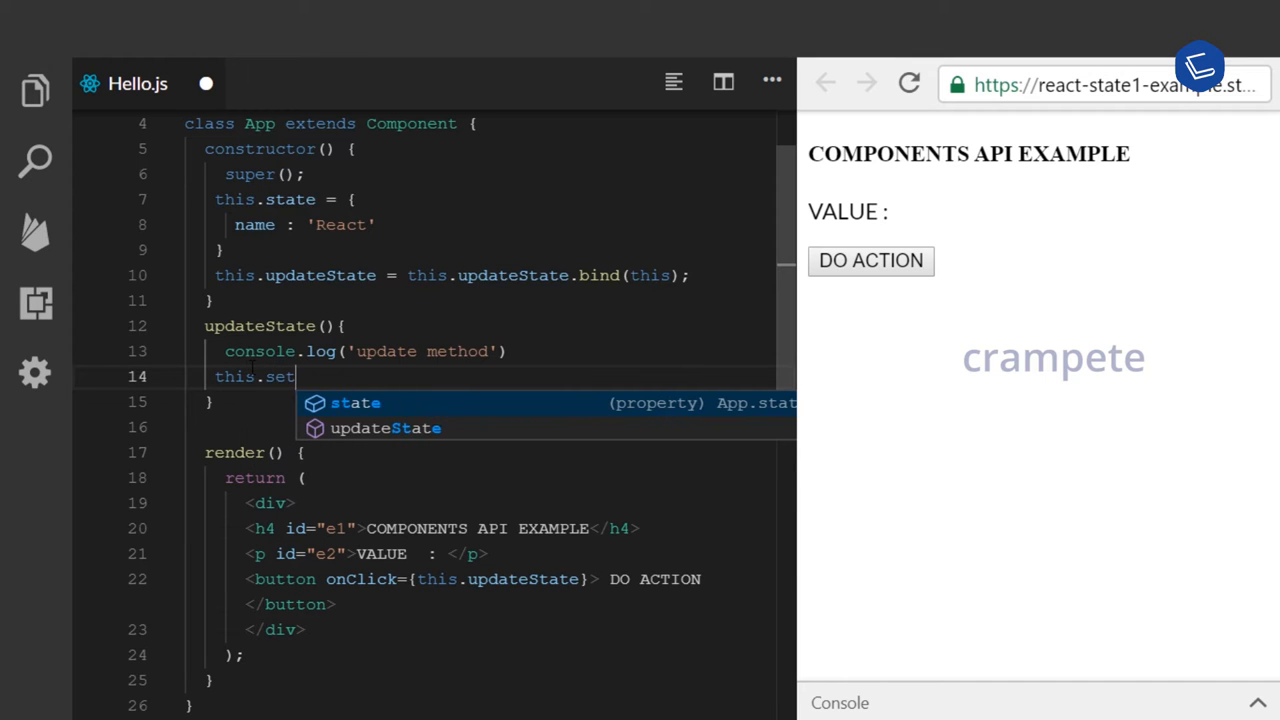
text(State)
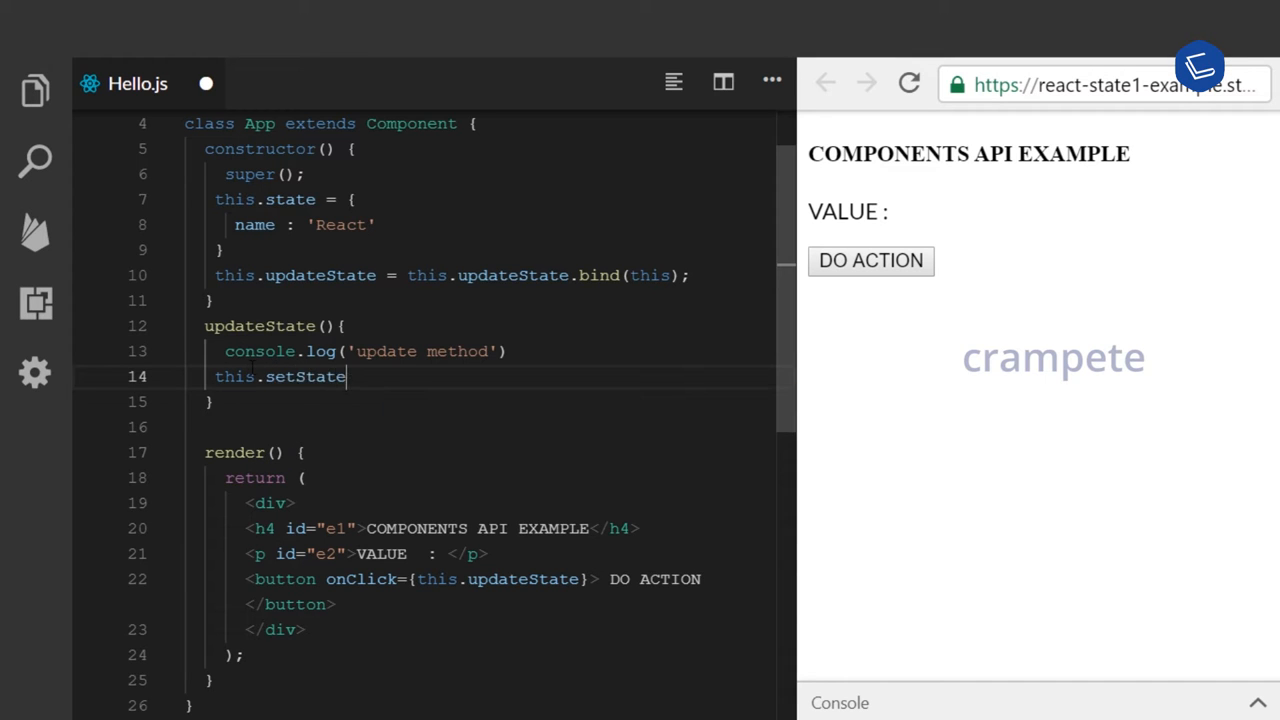
text(())
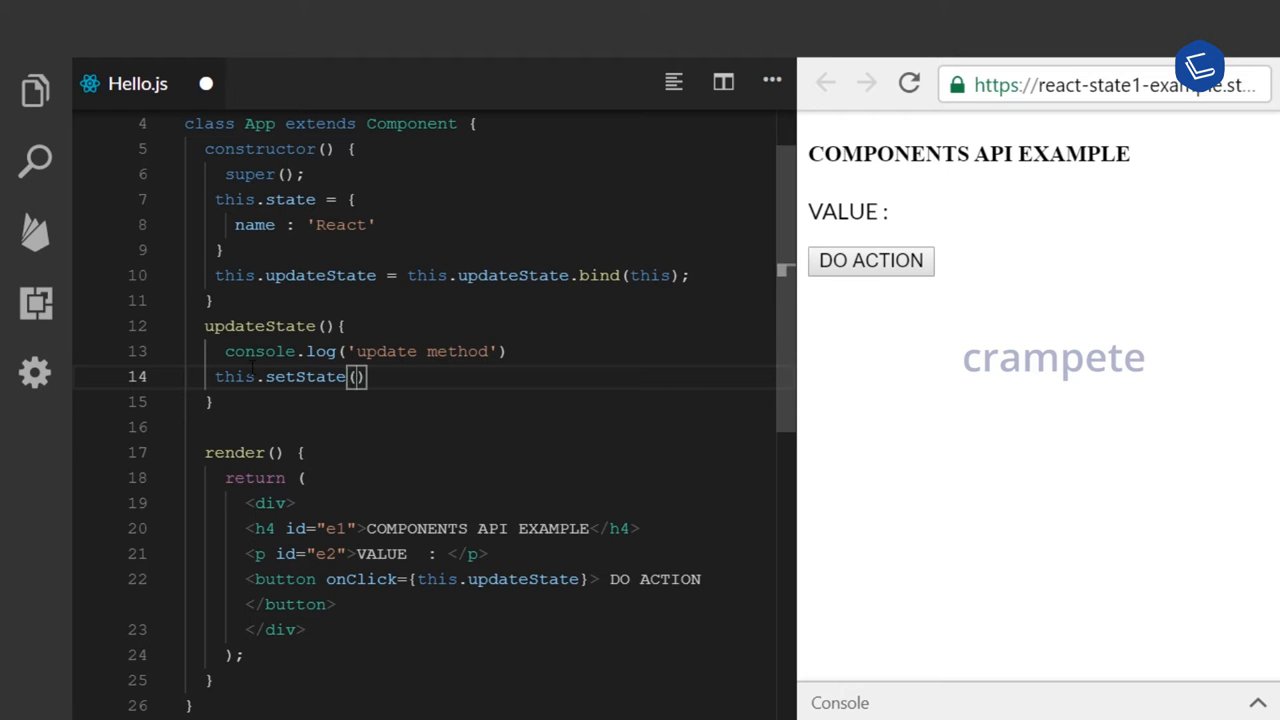
text({})
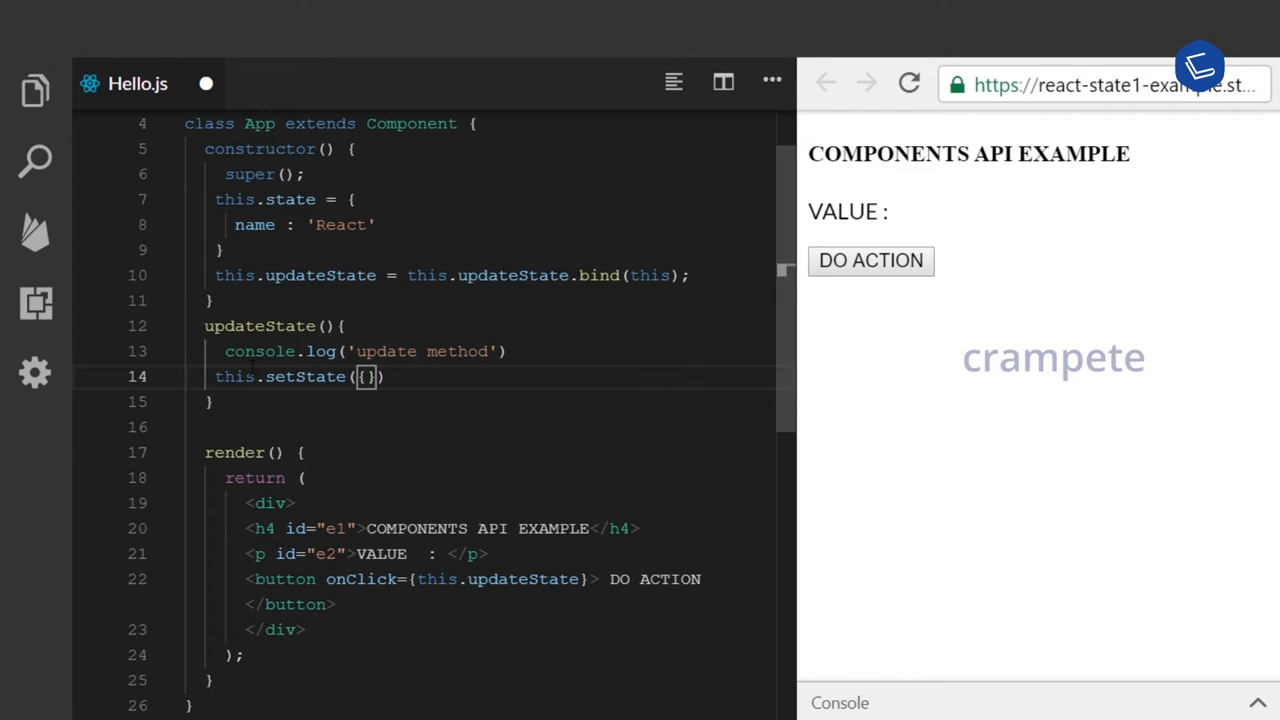
key(Enter)
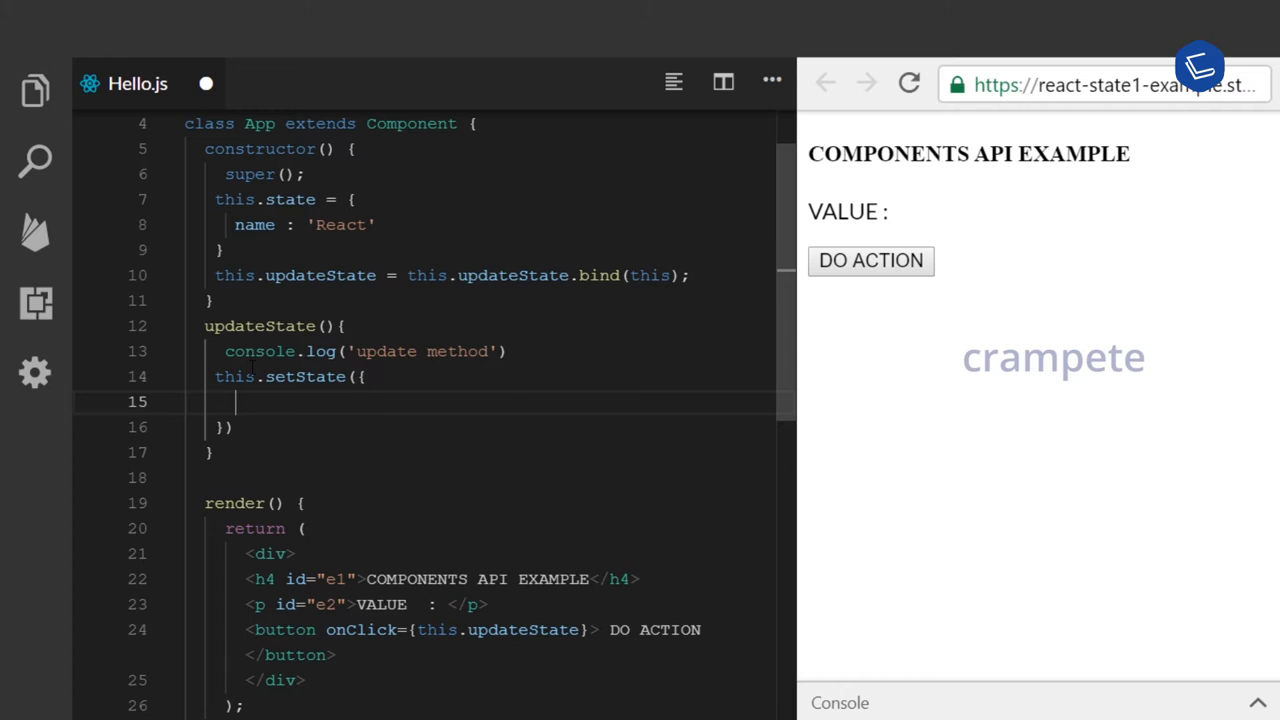
text(nam)
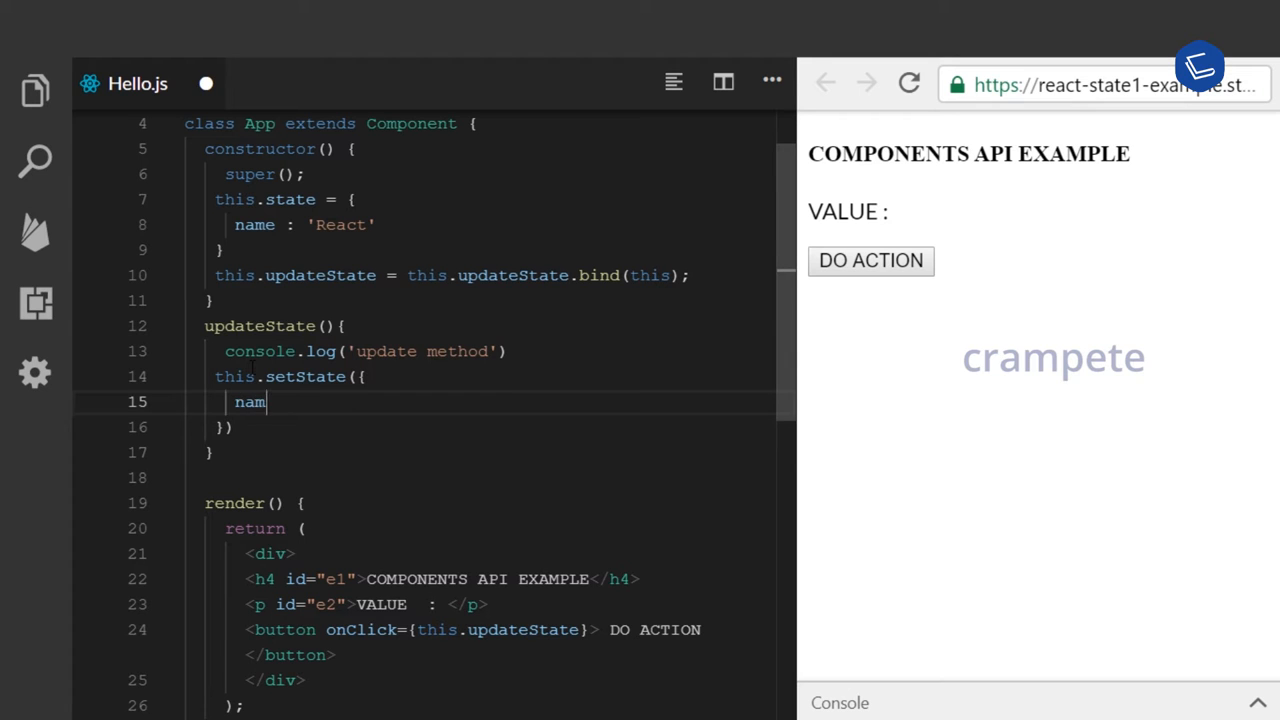
text(e)
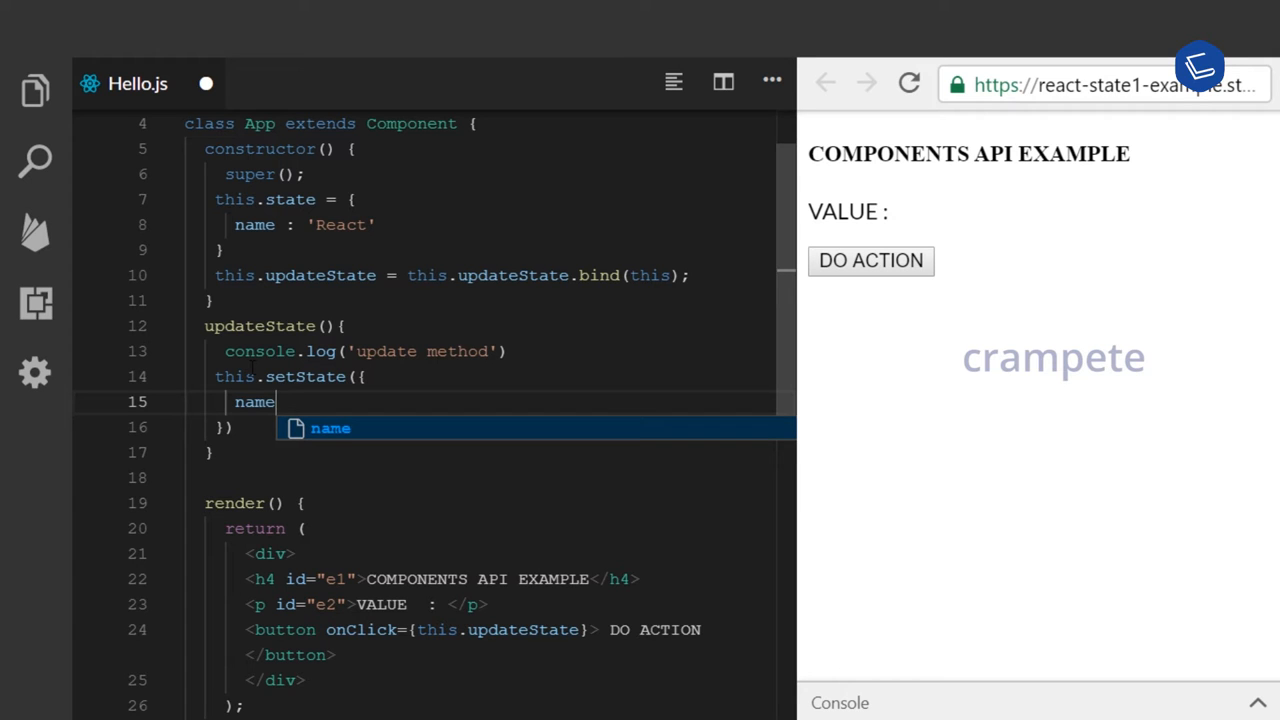
text(:)
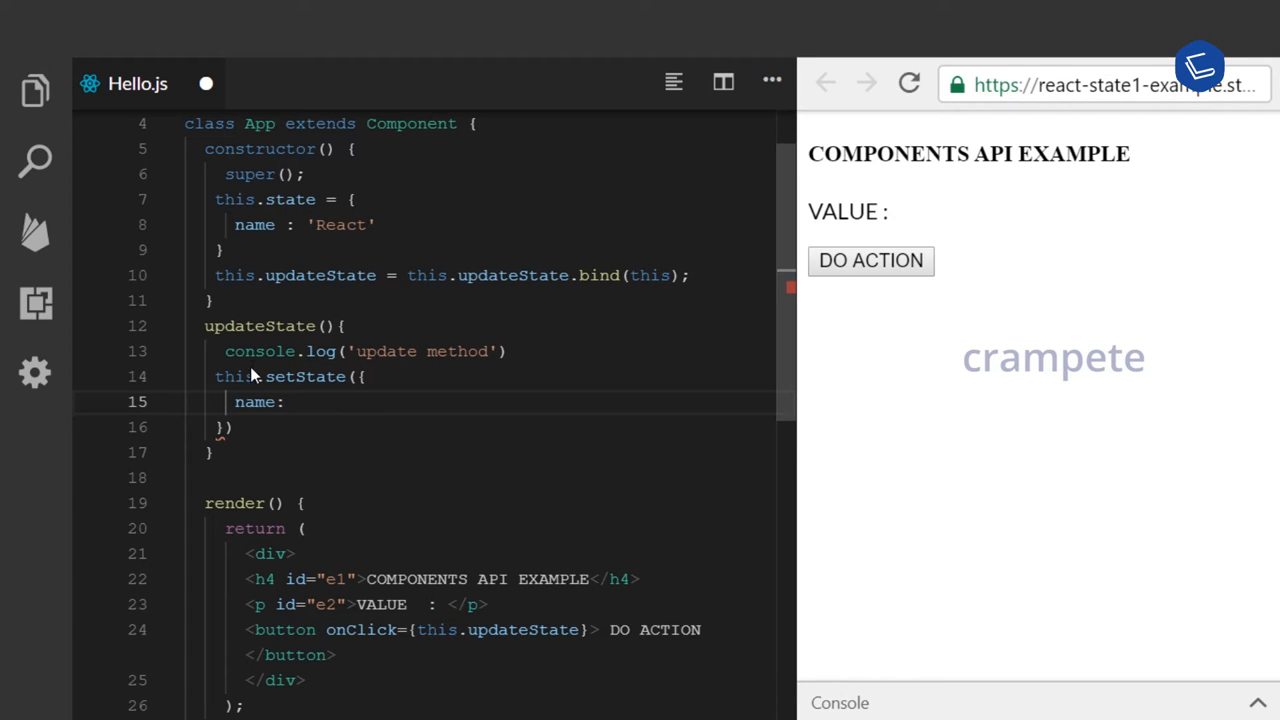
text('St')
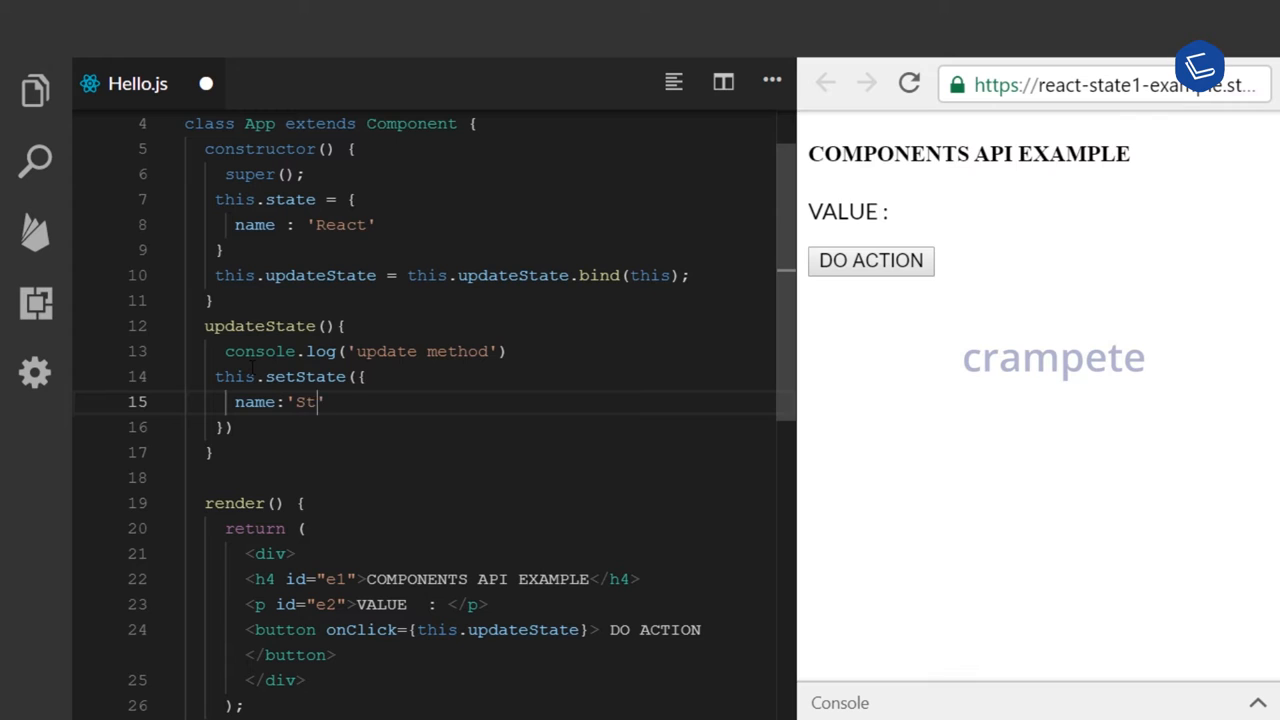
text(ate Up)
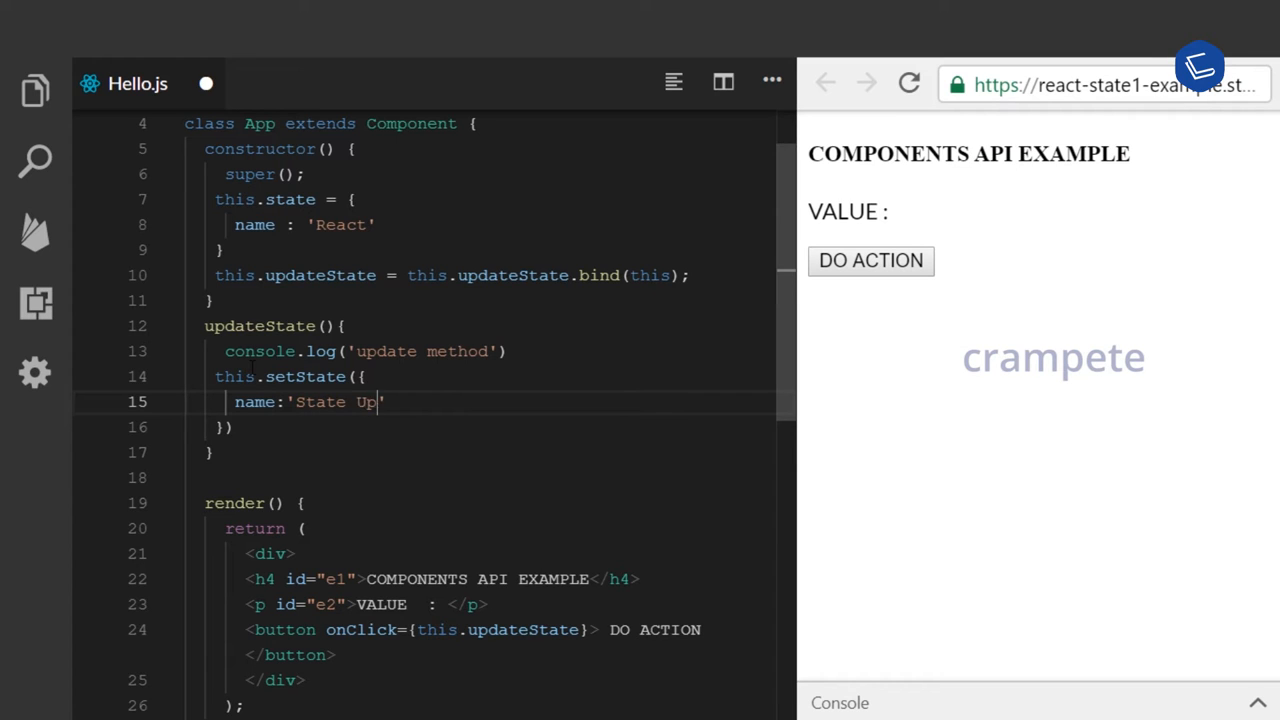
text(dated)
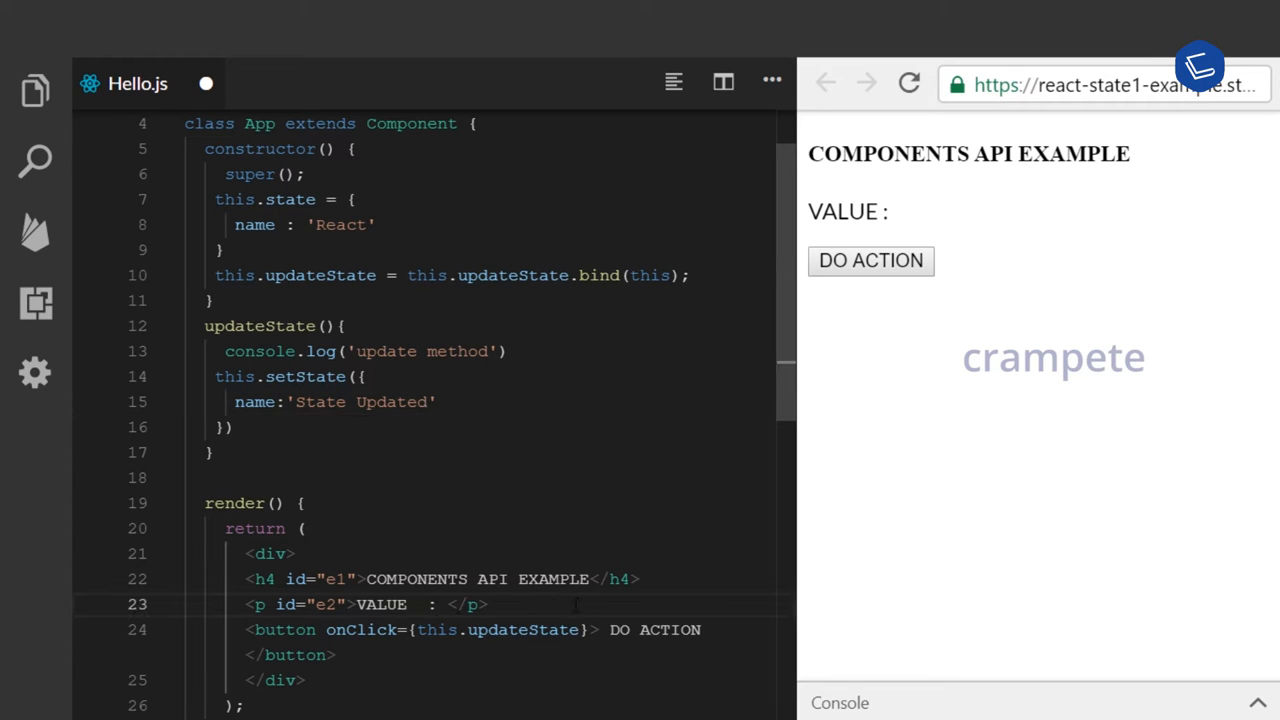
Insert {this.state.name} after 'VALUE :' and confirm the preview shows 'VALUE : React'.
text({})
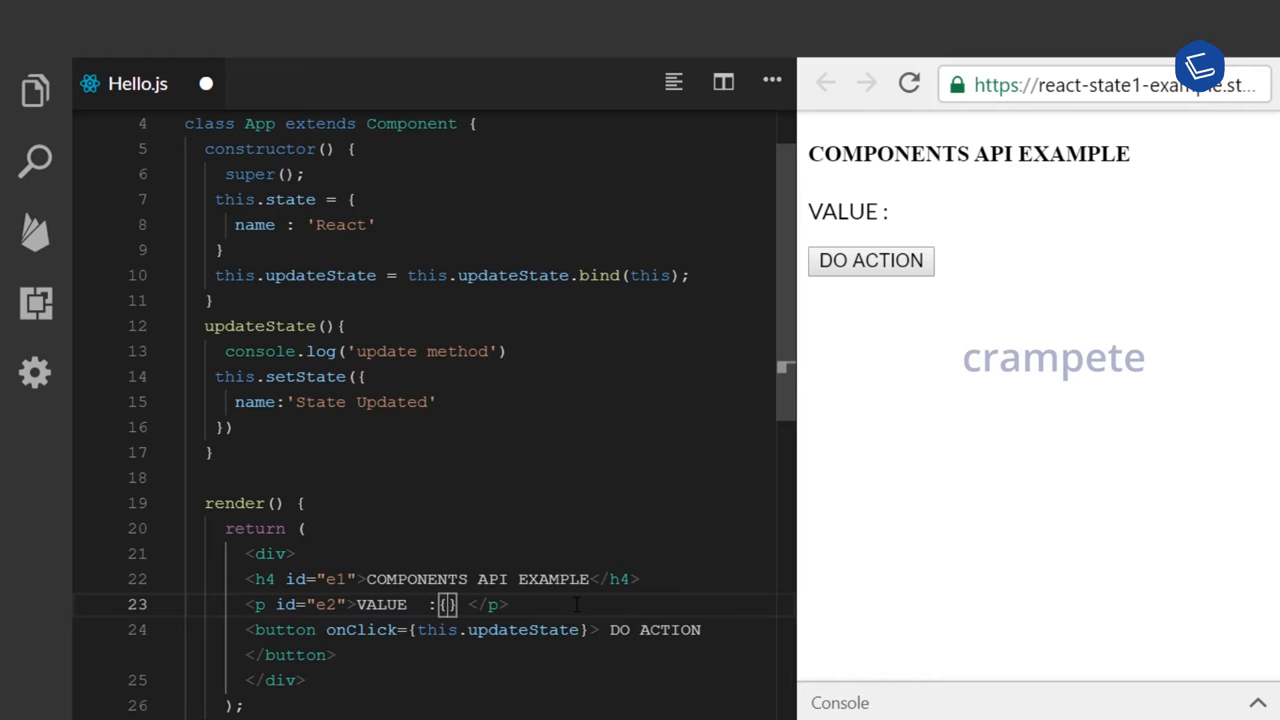
text(this.stat)
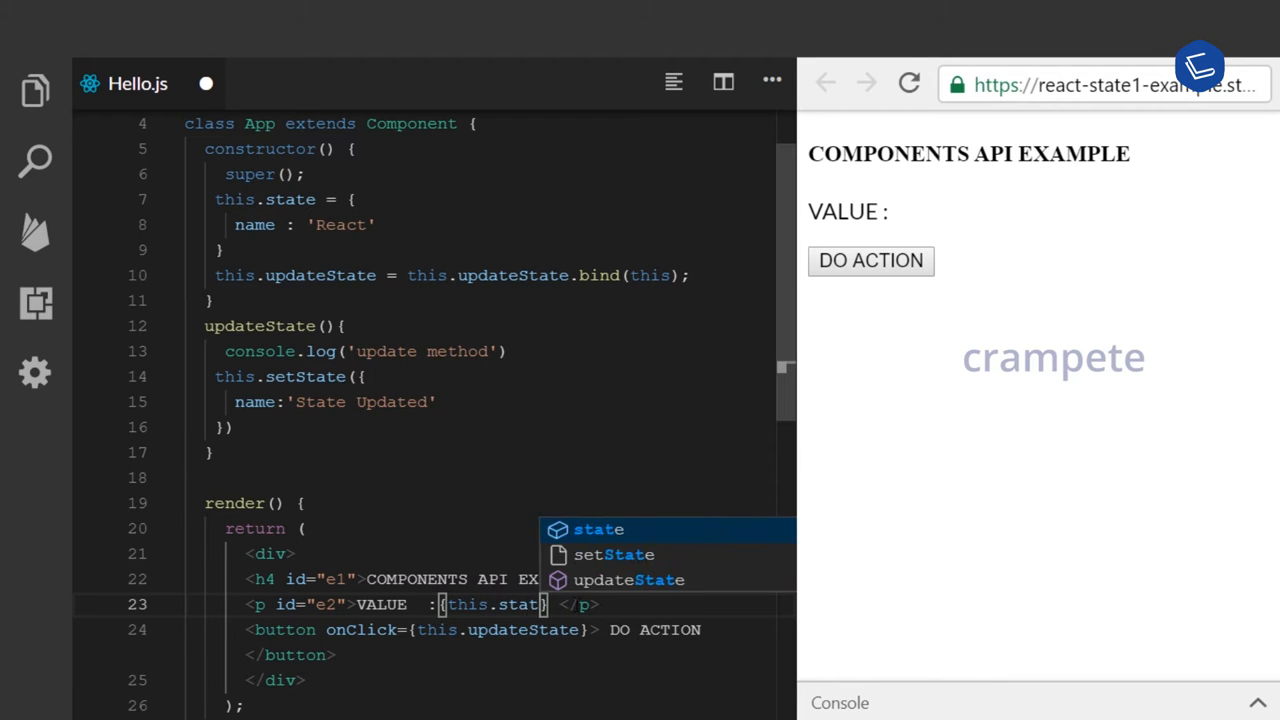
text(.name)
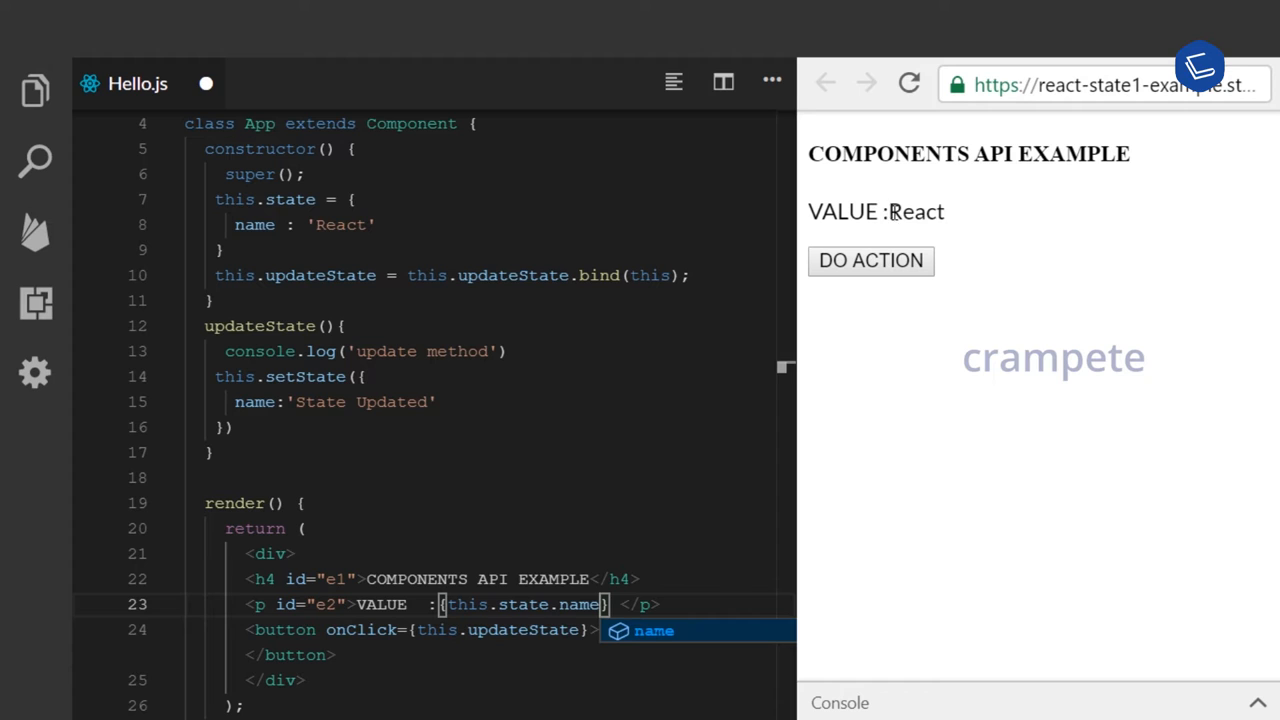
double_click(916, 211)
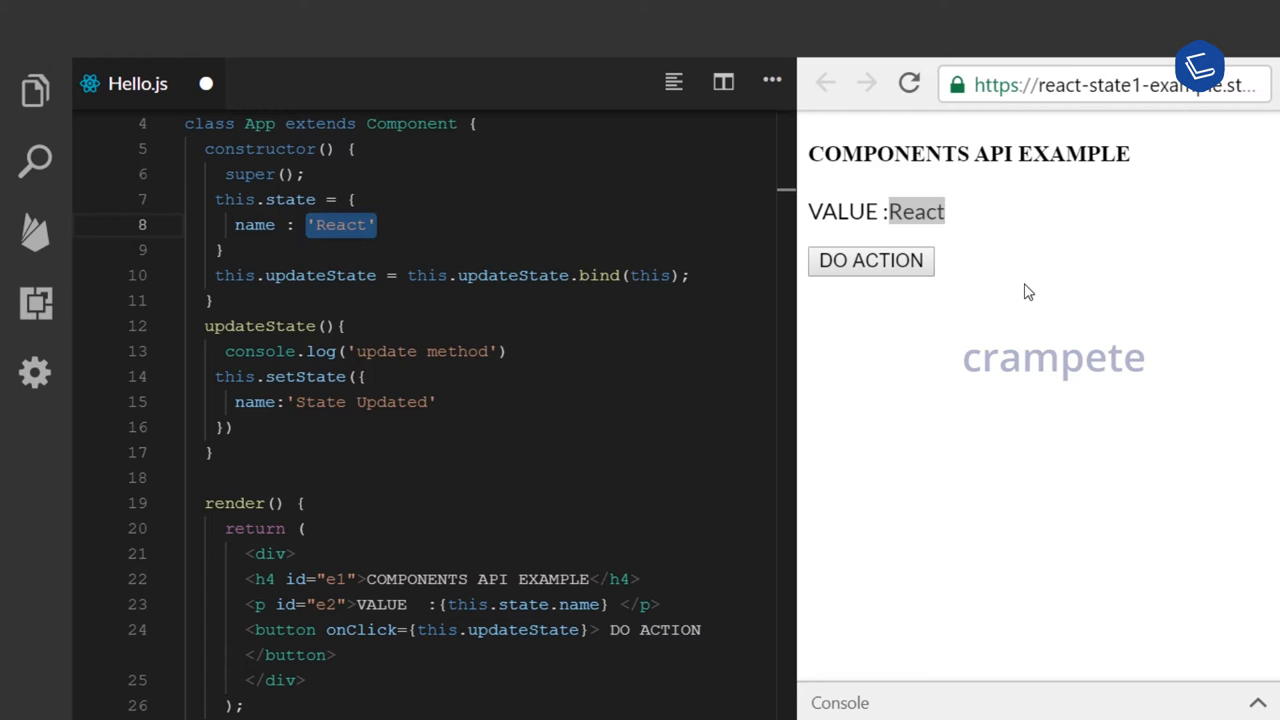
double_click(523, 629)
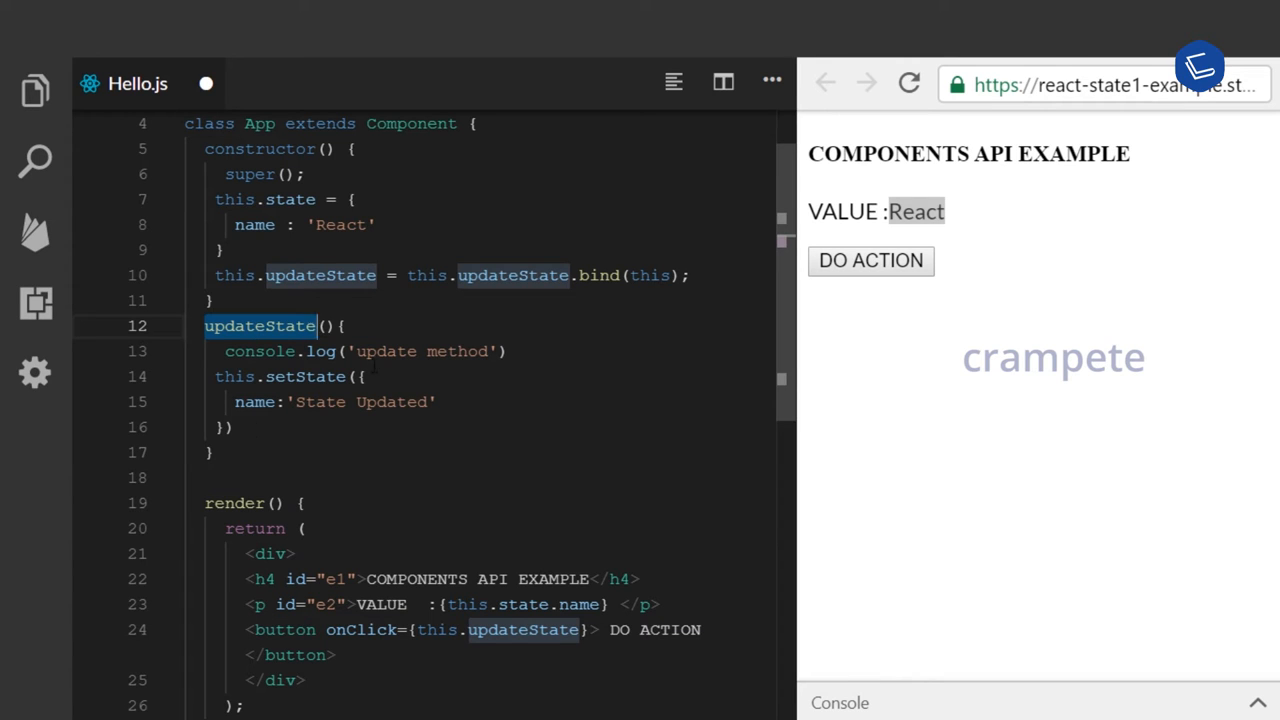
mouse_move(870, 260)
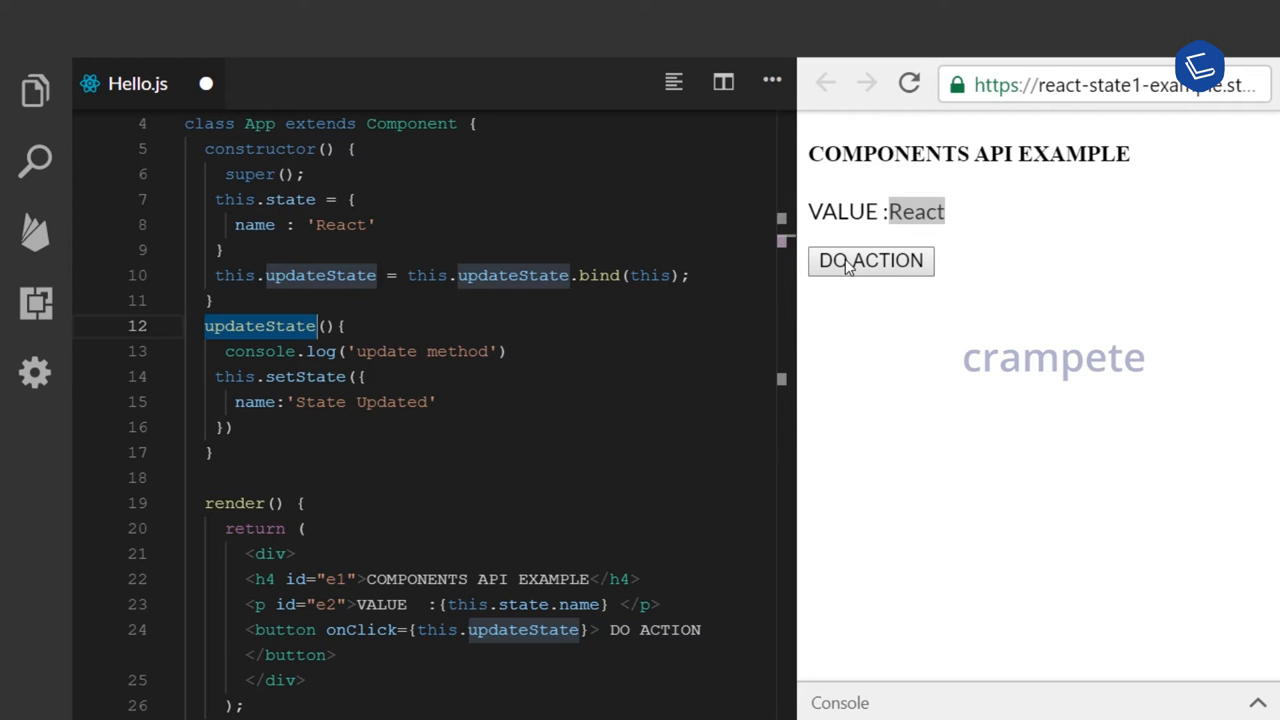
Run DO ACTION in the preview so the value changes to 'State Updated'.
click(870, 260)
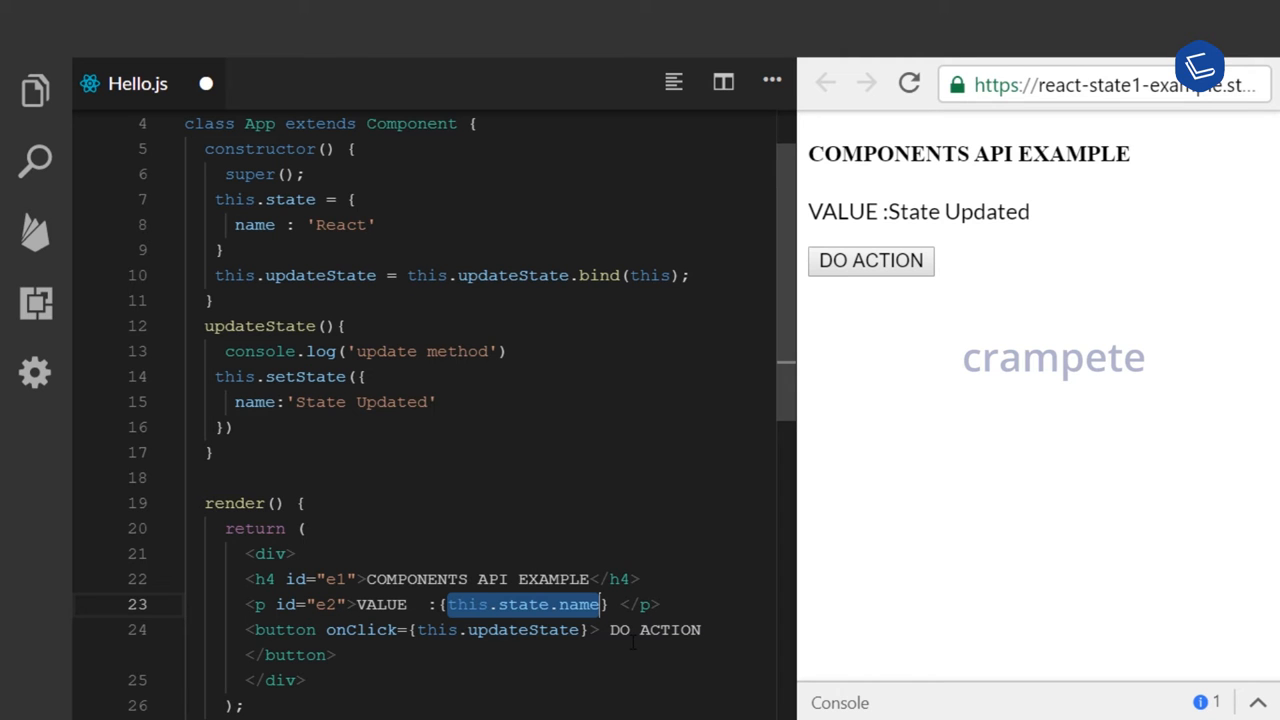
Replace {this.state.name} with {Math.random()} and rerun DO ACTION to show a random number.
text(Ma)
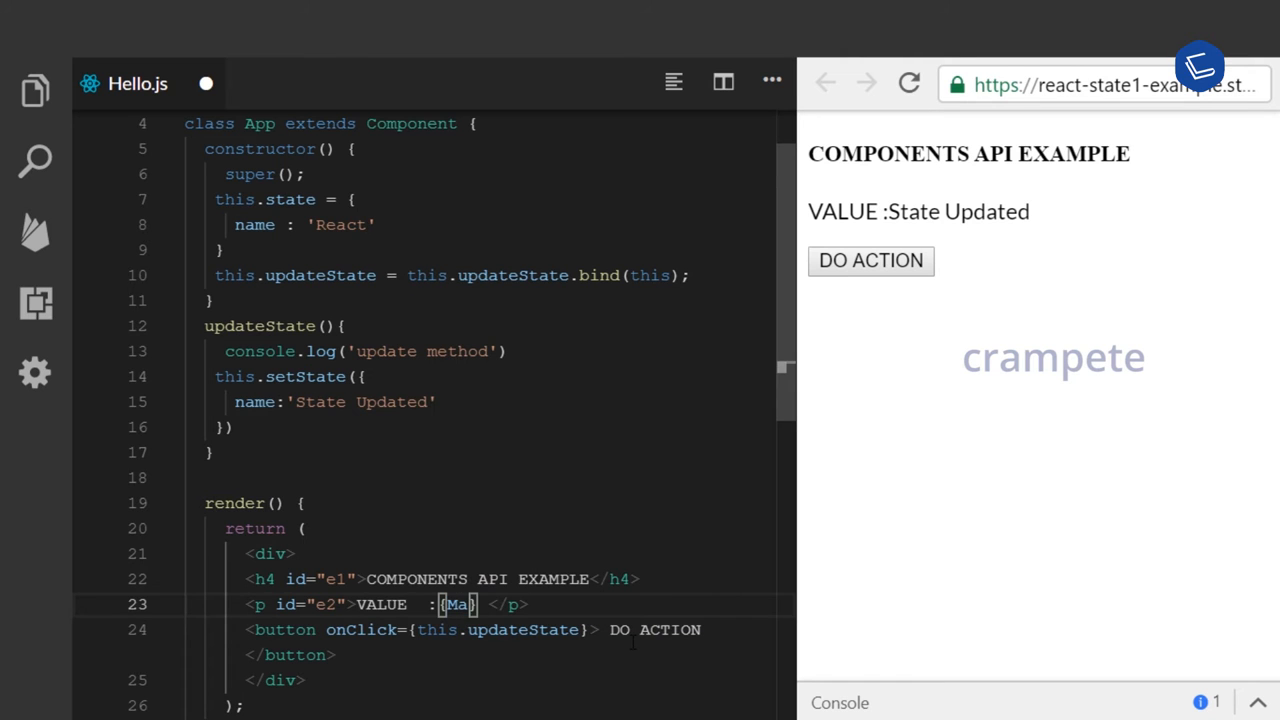
text(Math)
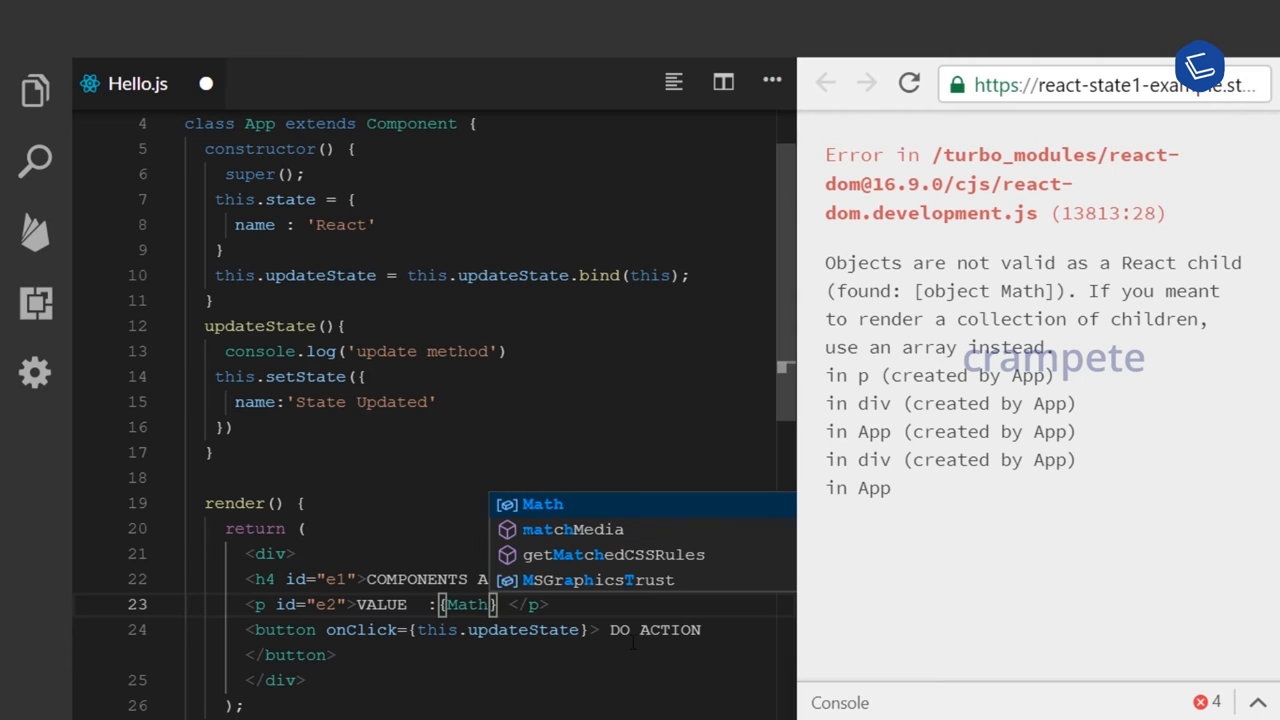
text(.random()
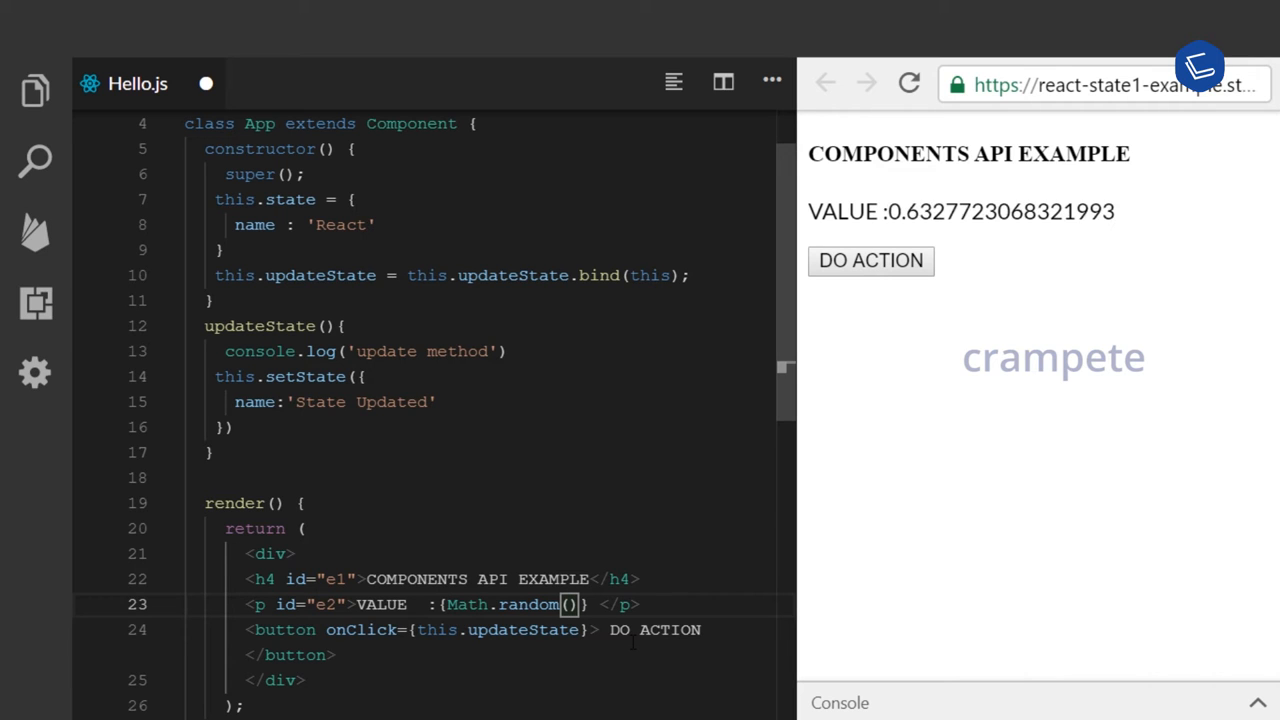
click(648, 604)
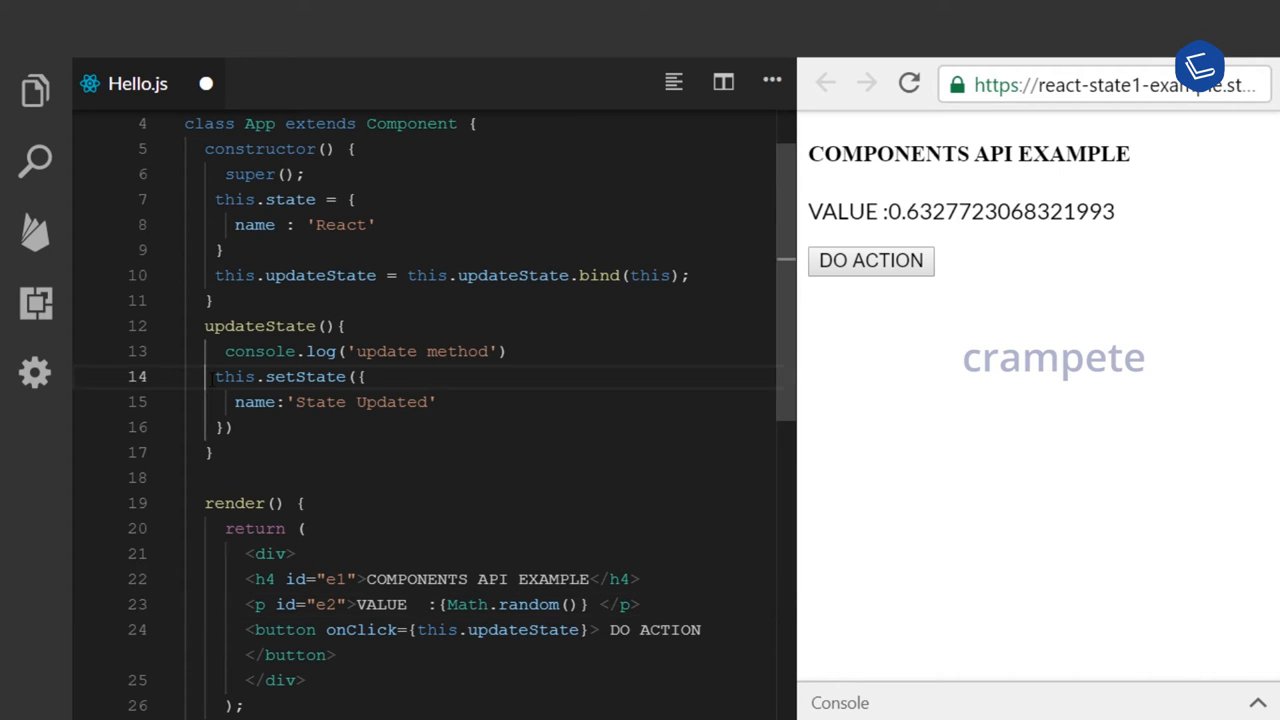
Swap the setState block for this.forceUpdate() and run DO ACTION three times for new numbers.
drag(215, 376, 230, 427)
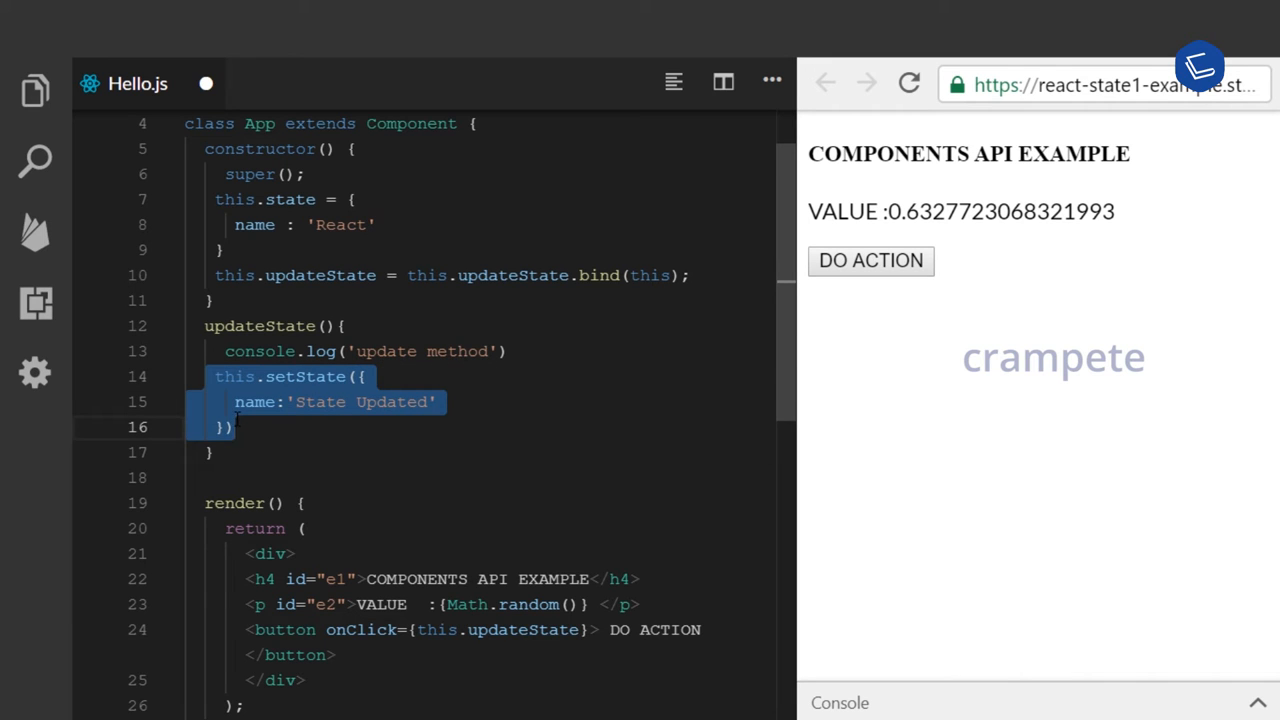
text(thia)
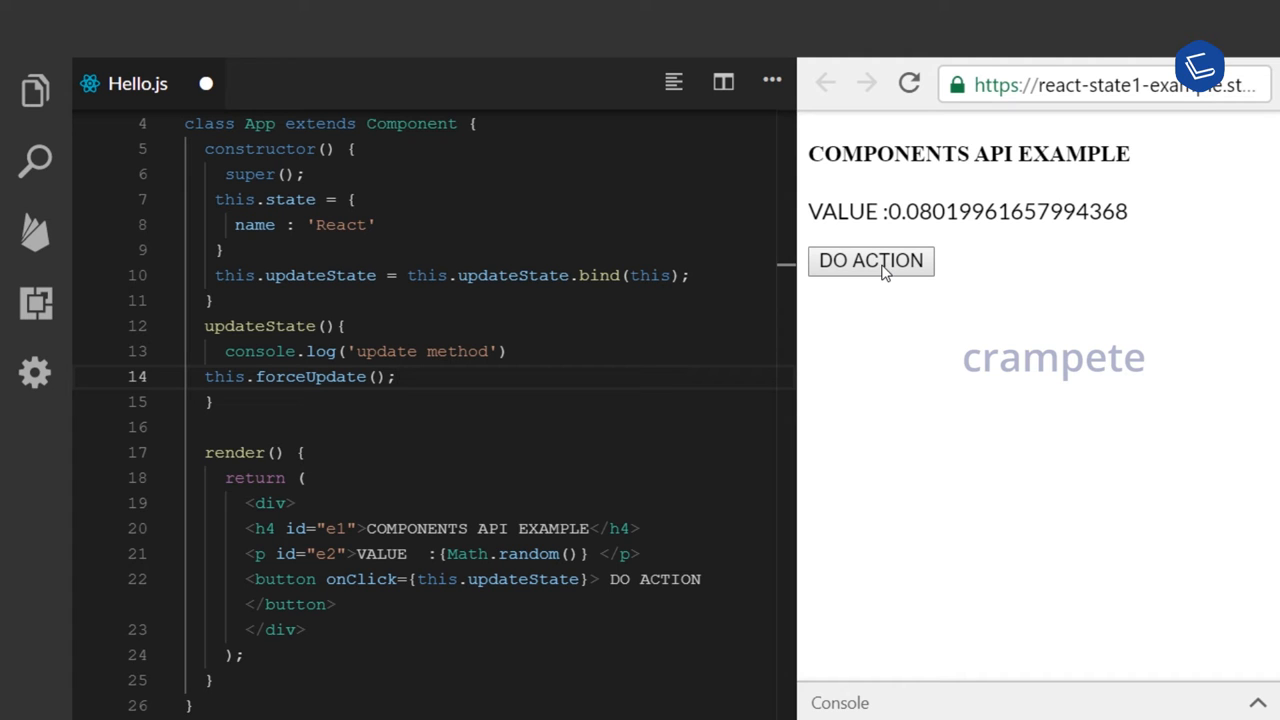
click(870, 260)
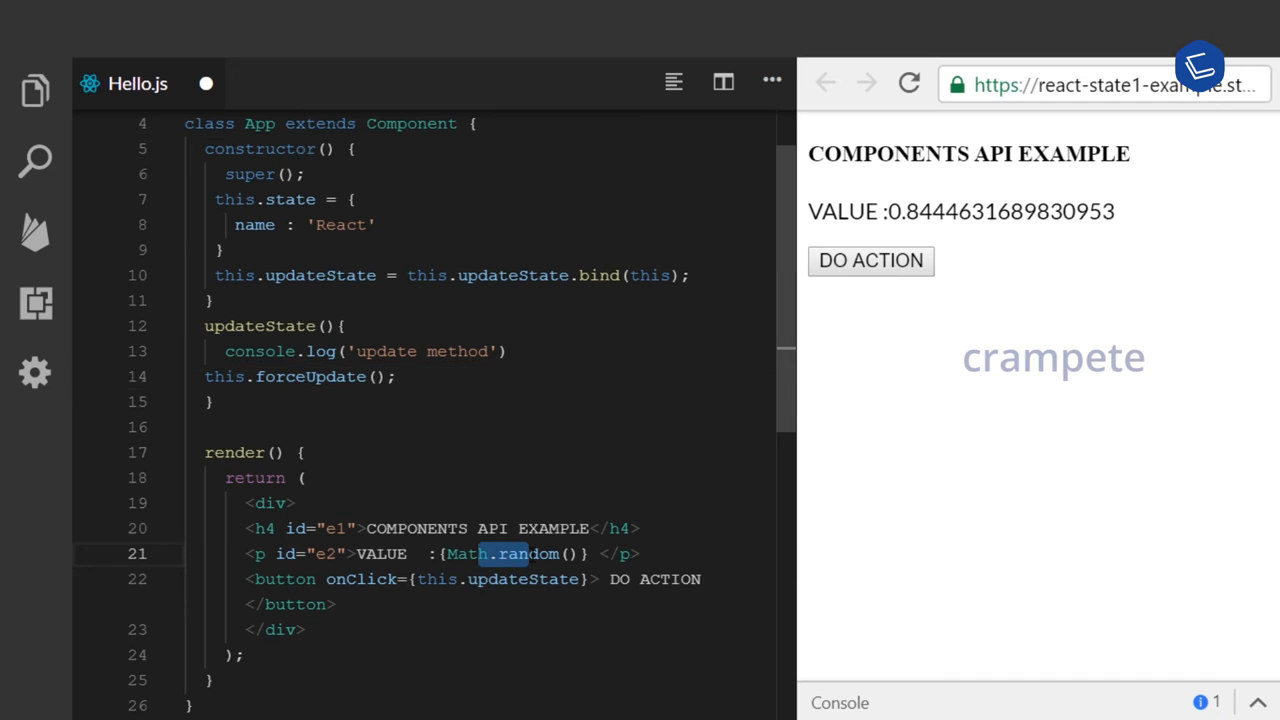
click(870, 260)
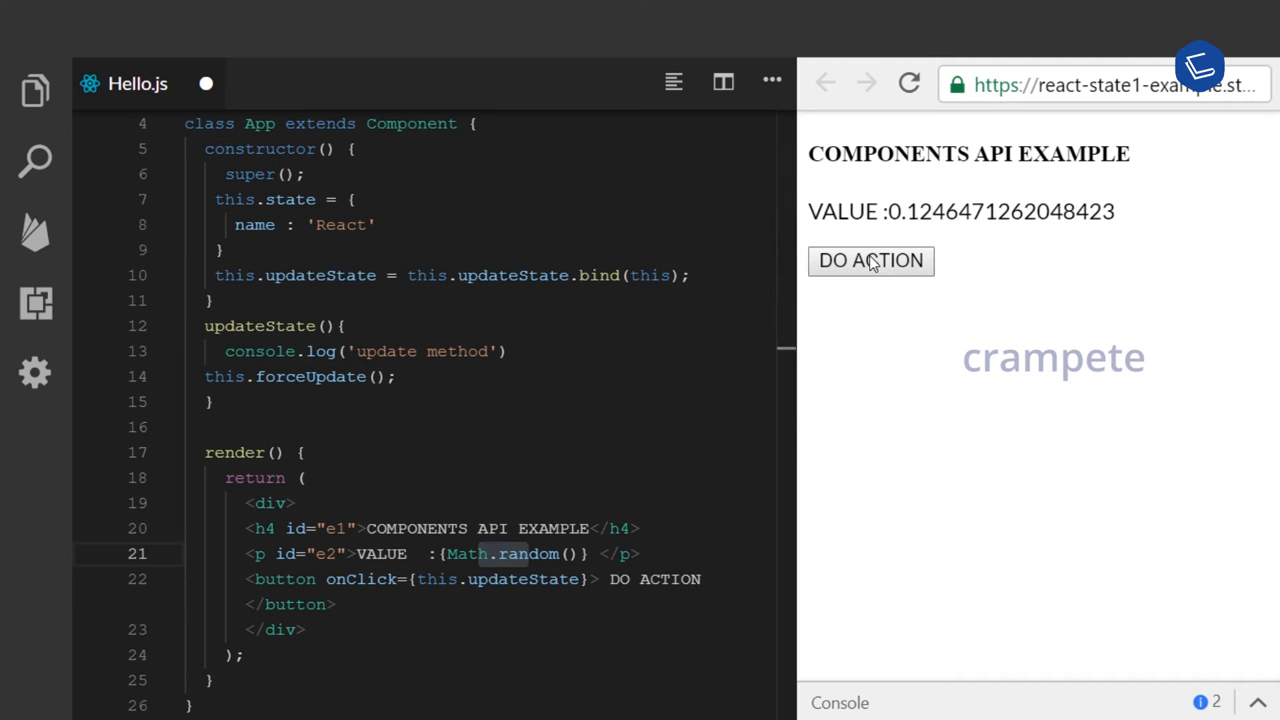
click(870, 260)
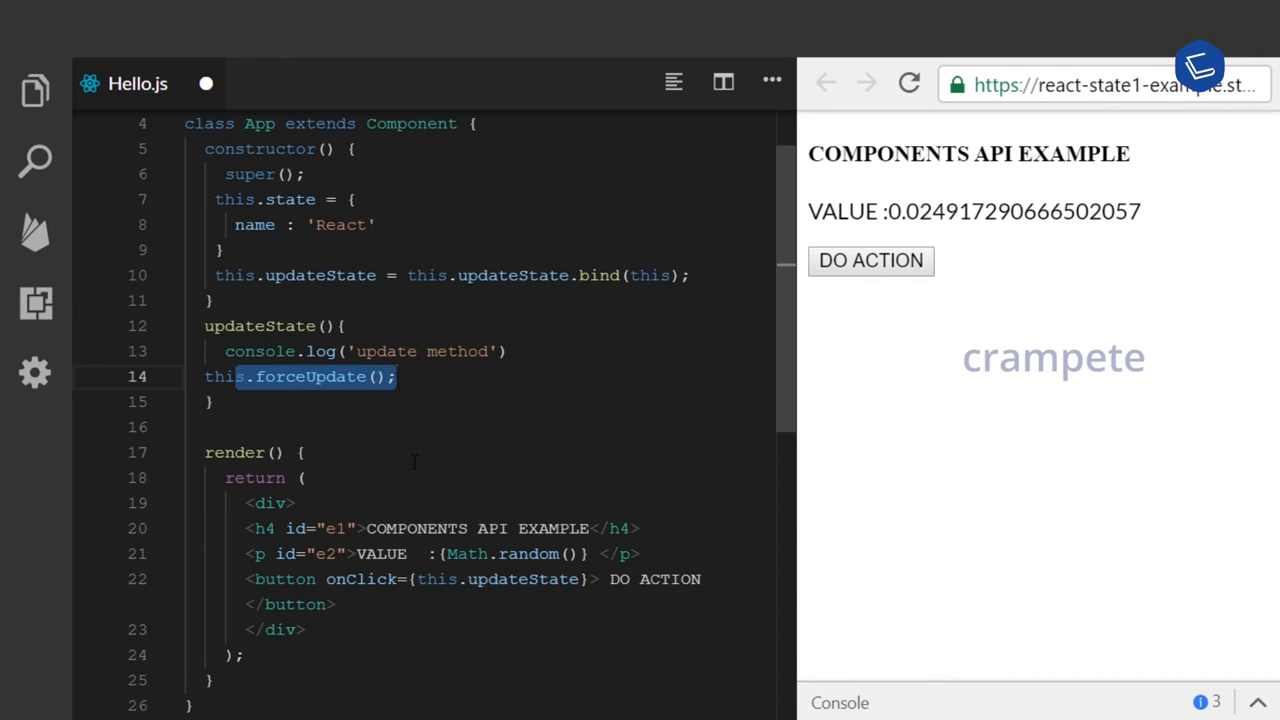
mouse_move(465, 553)
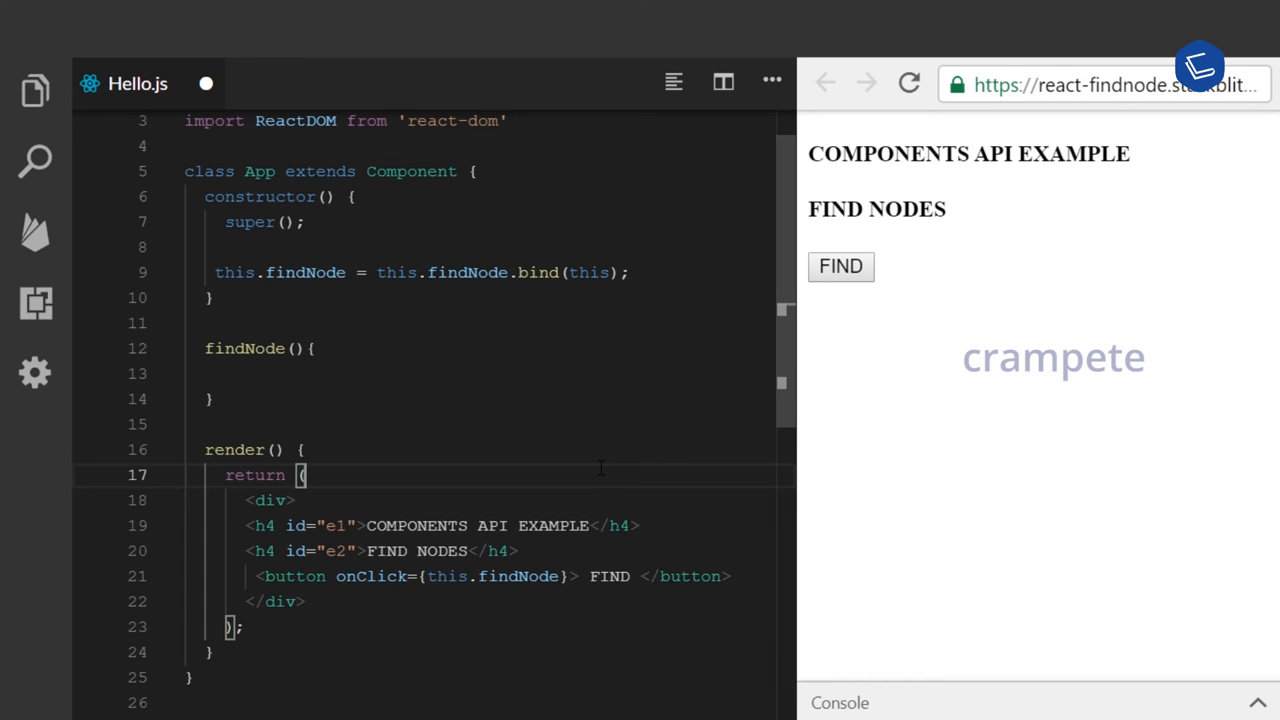
mouse_move(235, 513)
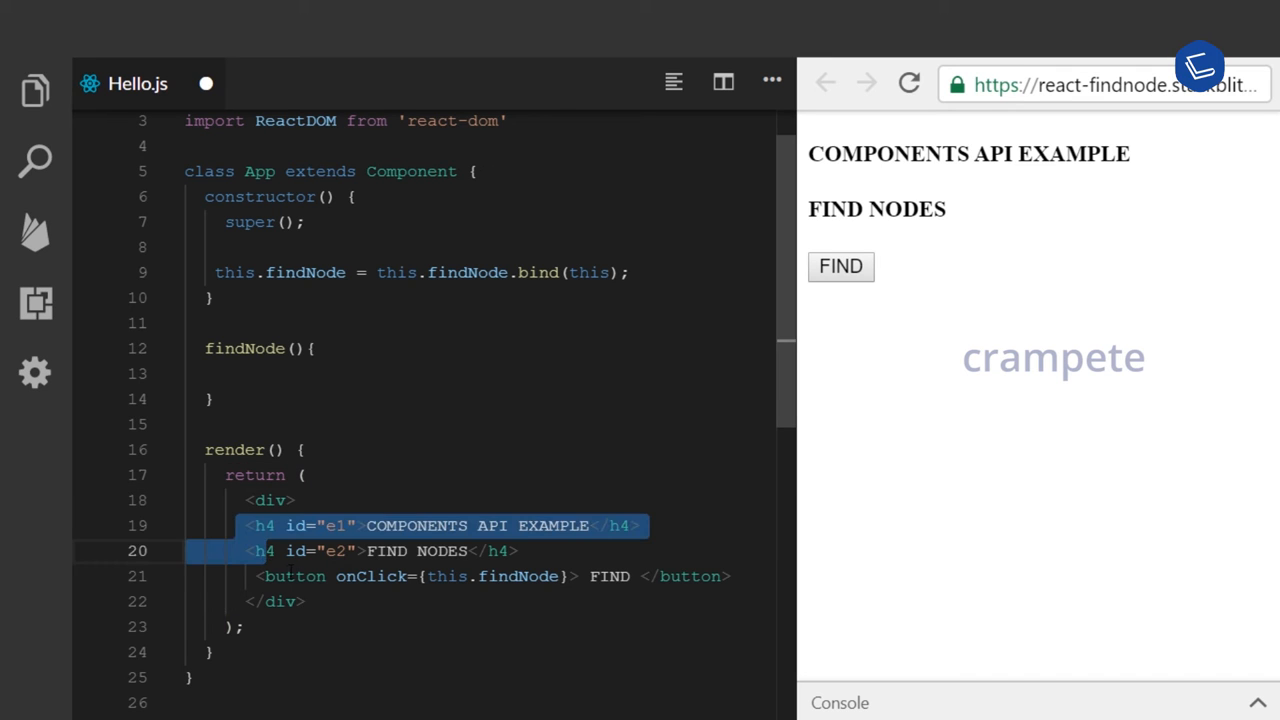
double_click(293, 576)
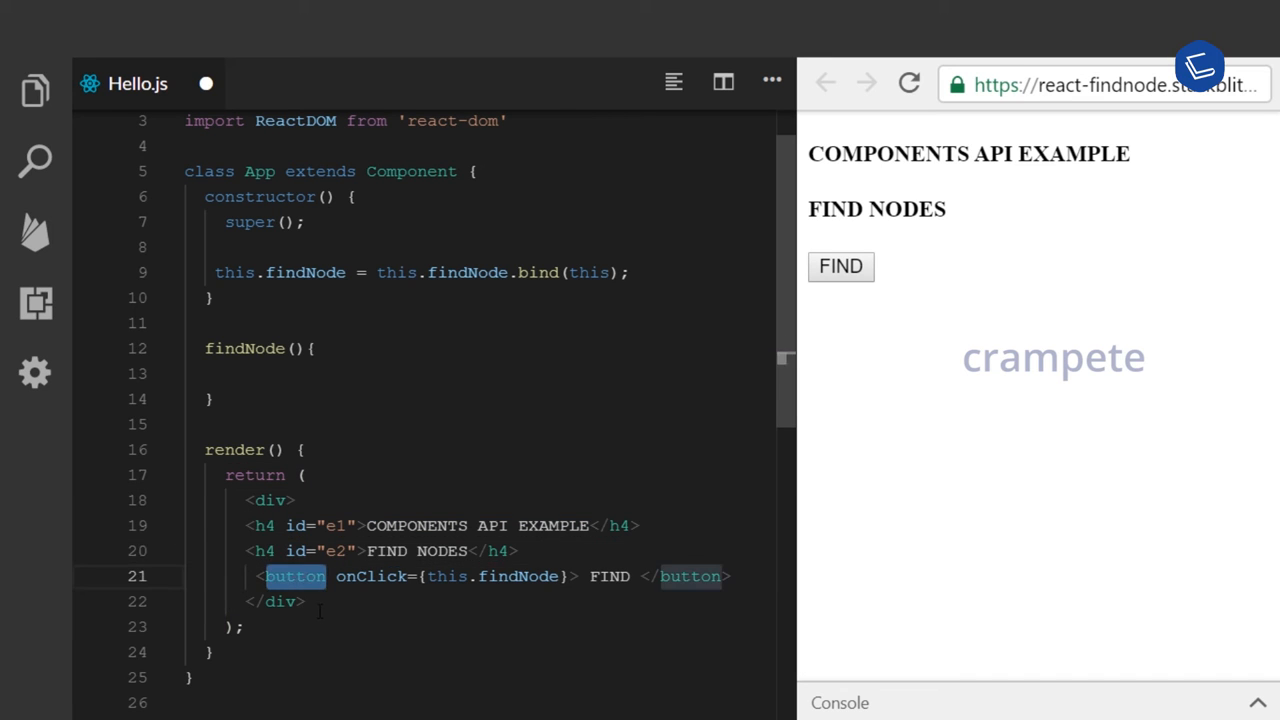
click(305, 601)
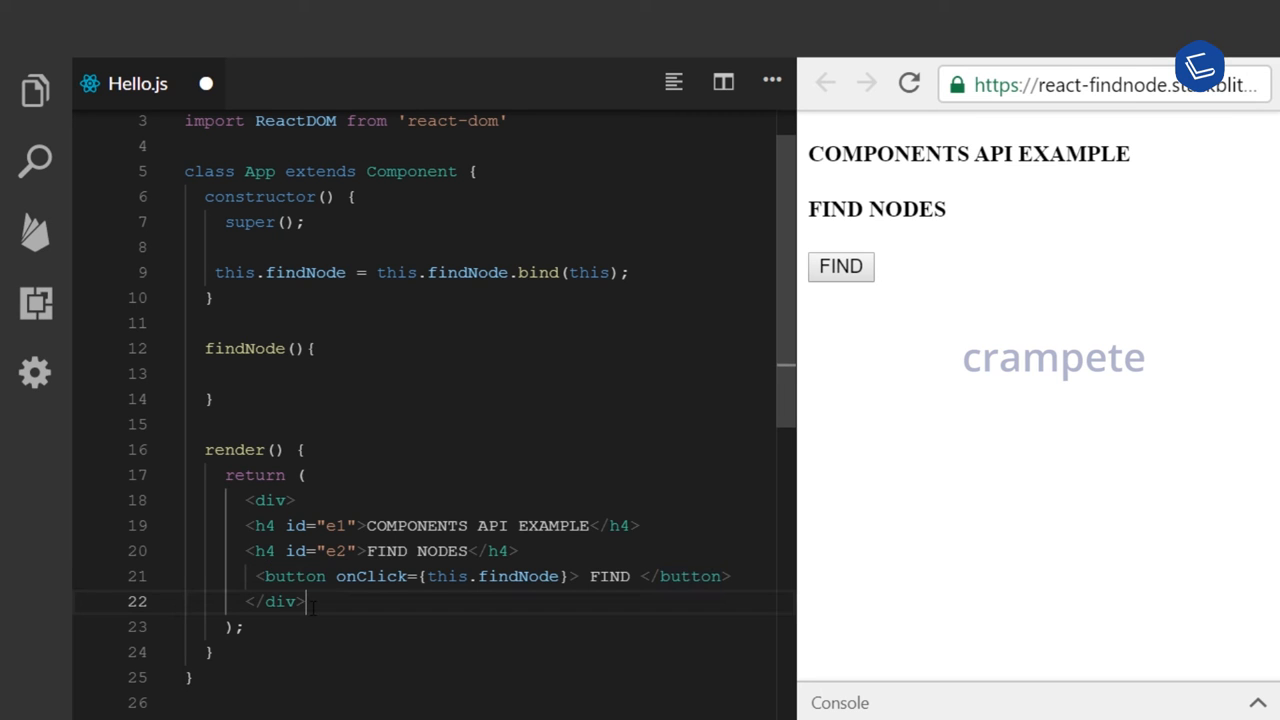
right_click(310, 601)
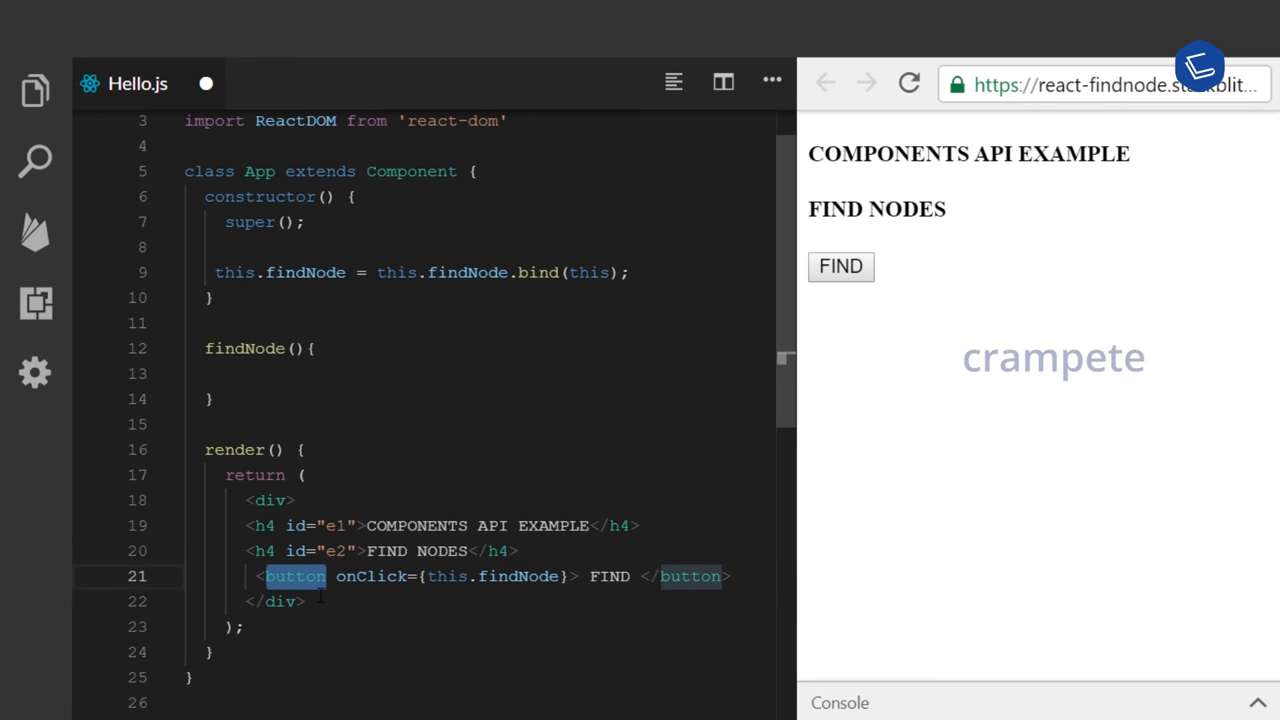
drag(247, 500, 305, 601)
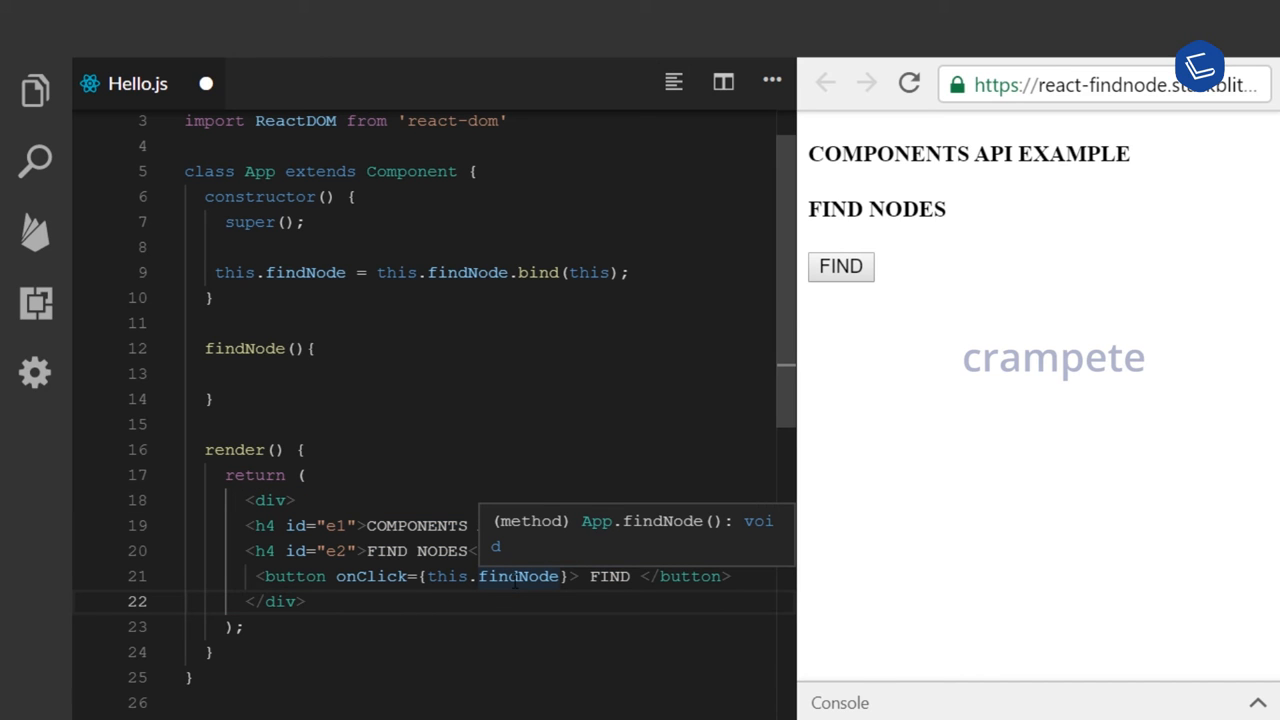
double_click(518, 576)
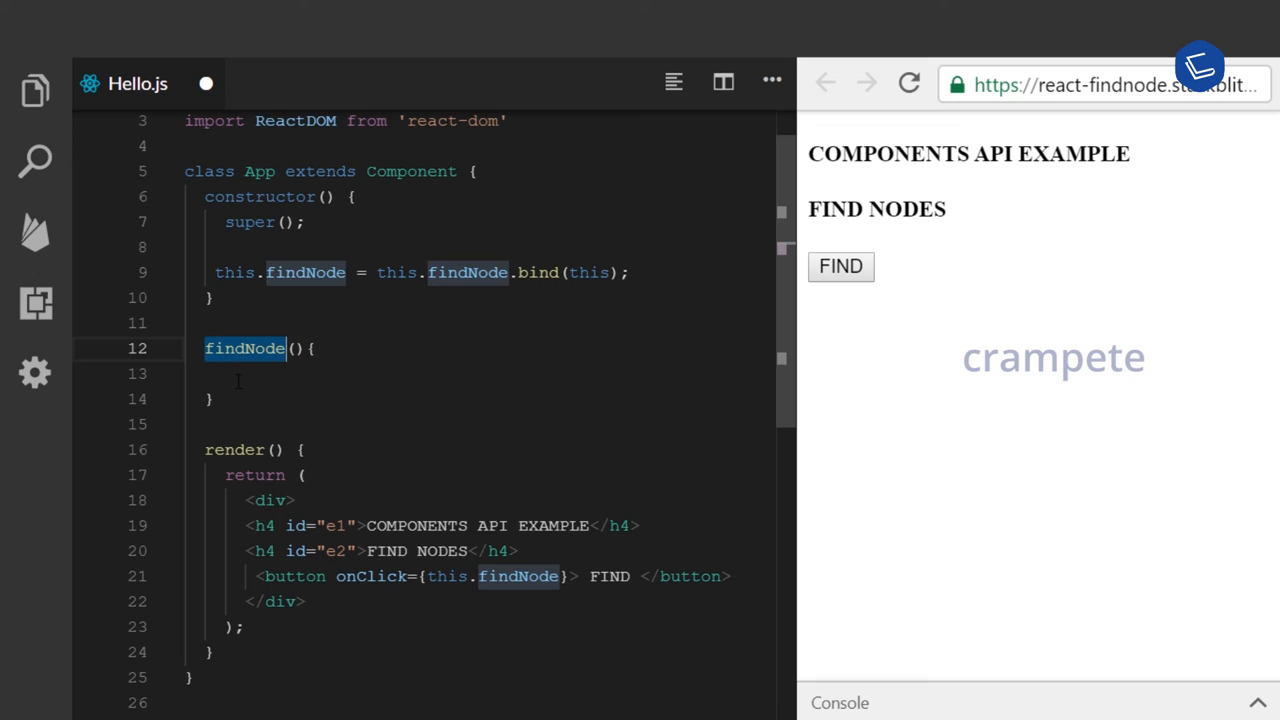
Write var node = ReactDOM.findDOMNode(this) inside the findNode method body.
click(240, 373)
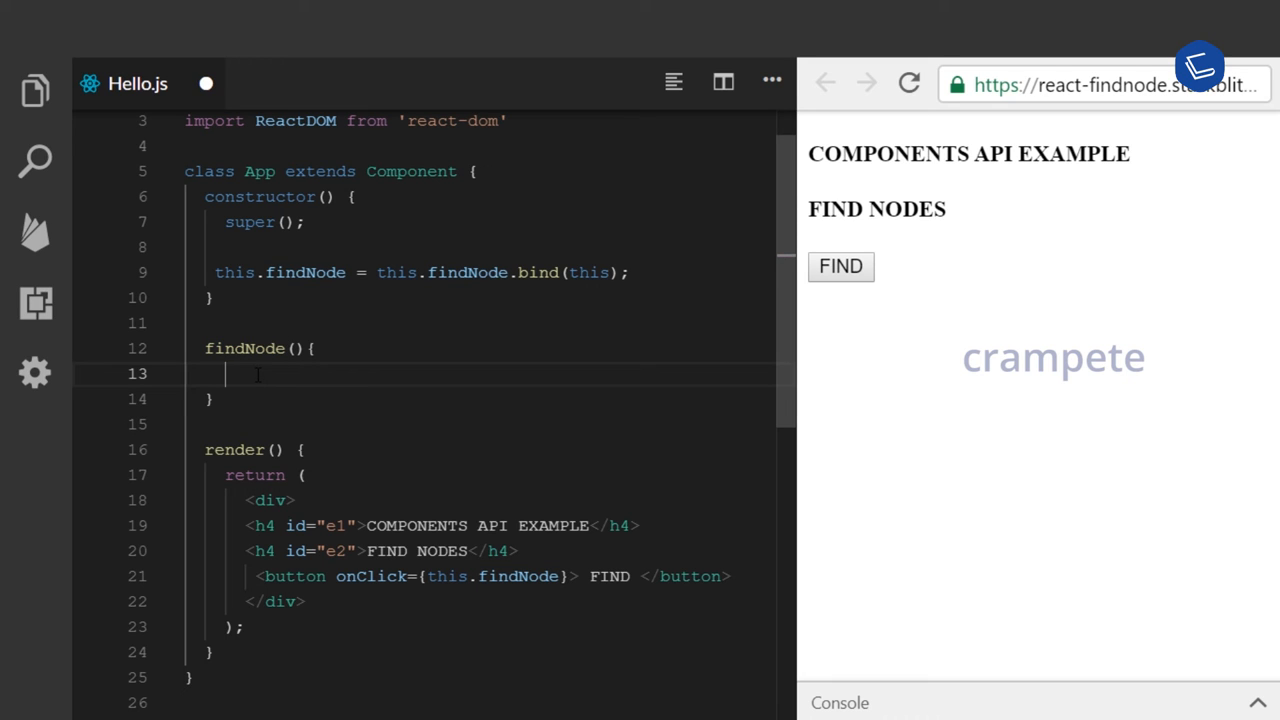
text(var nod)
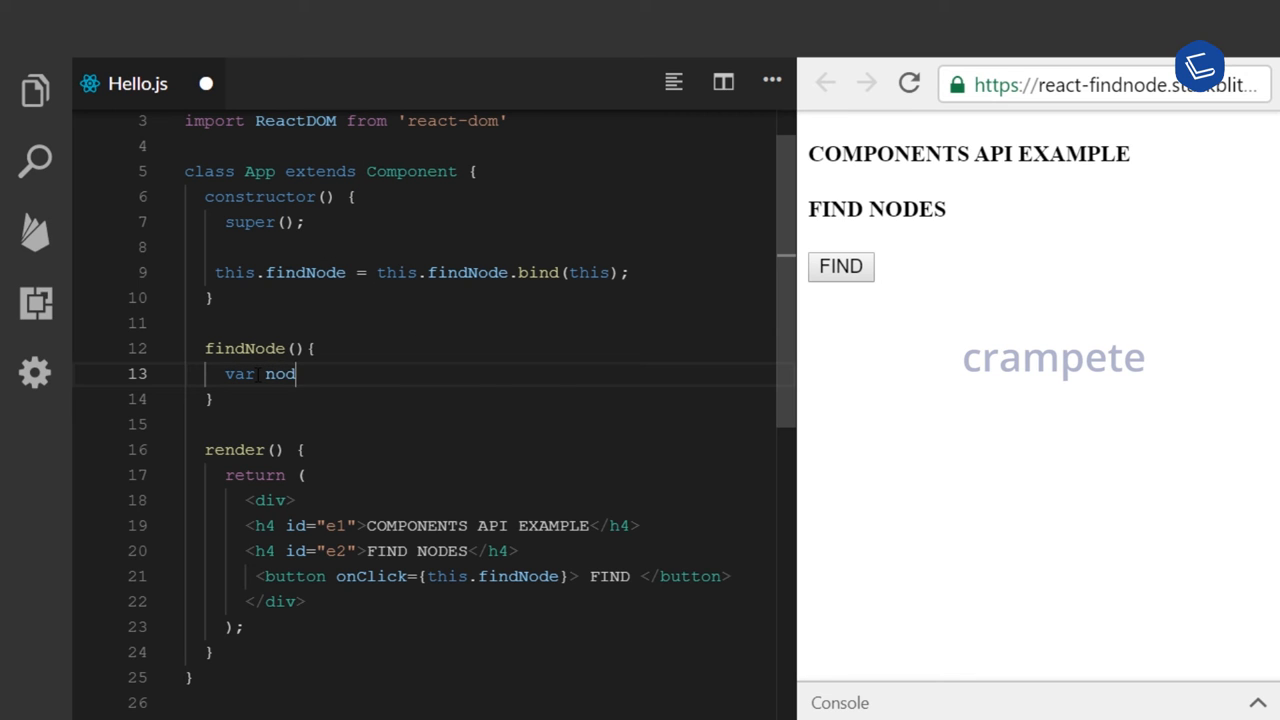
text(e =)
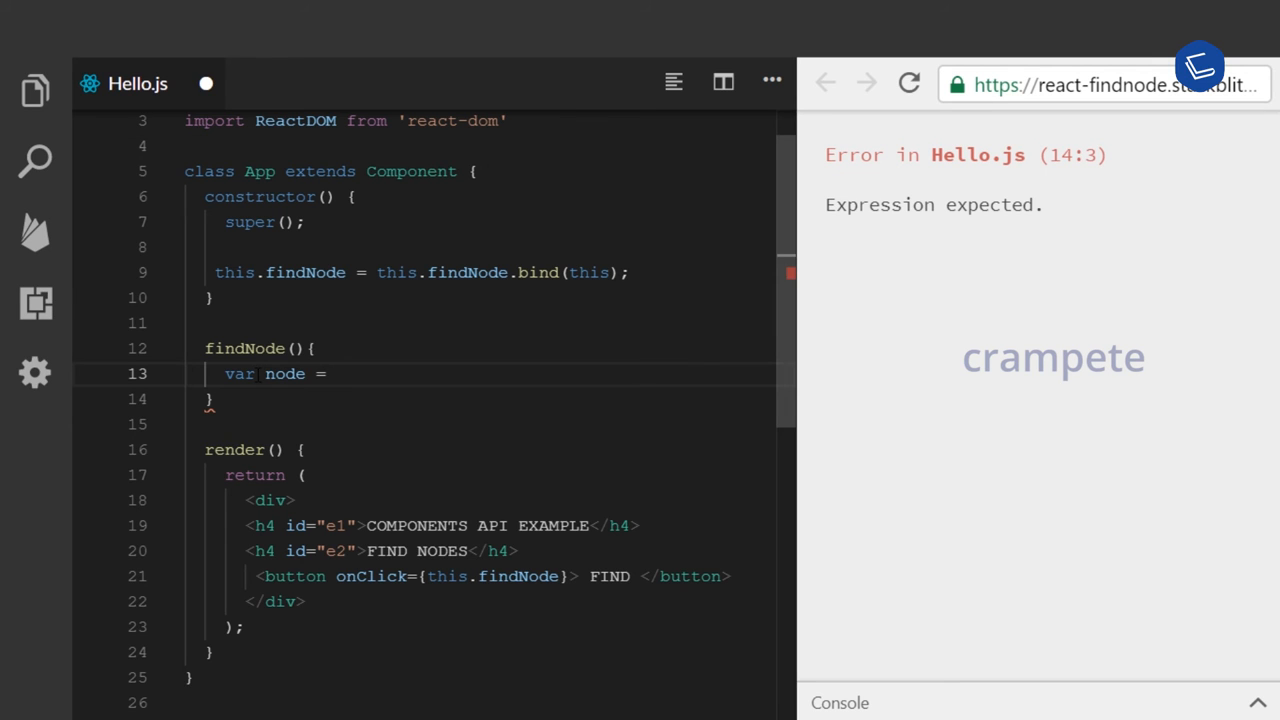
text(ReactDO)
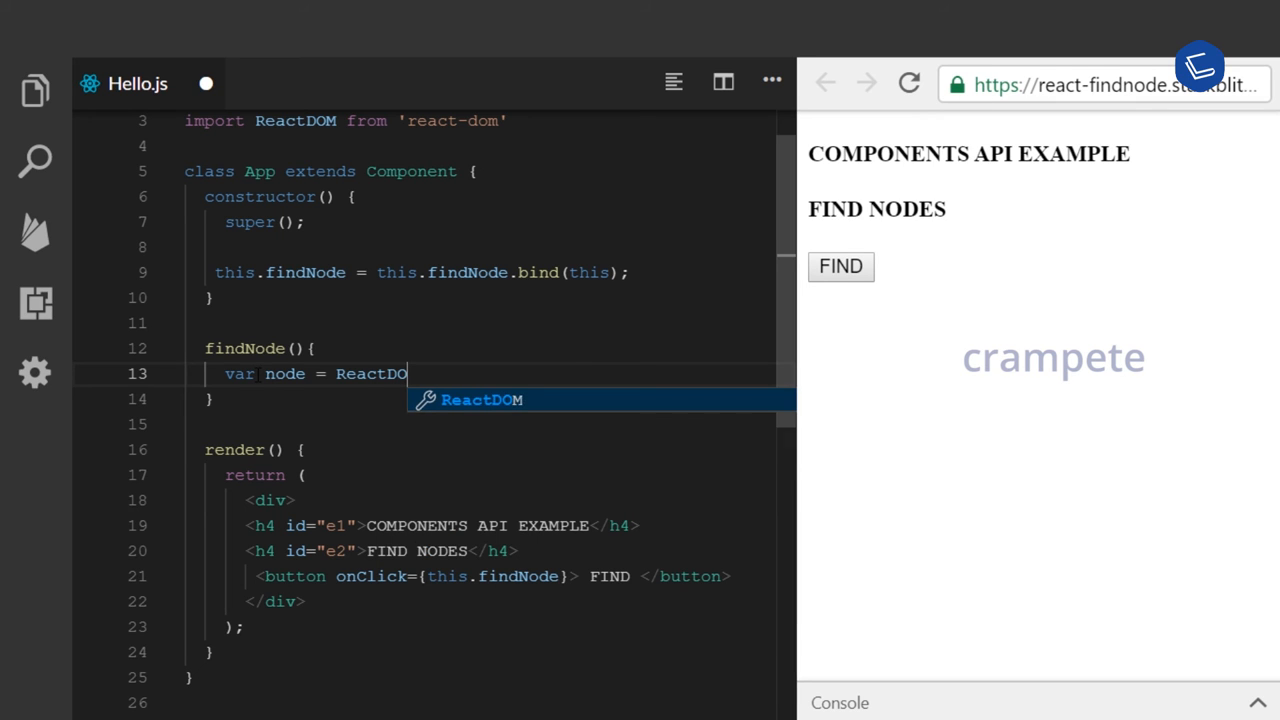
text(.)
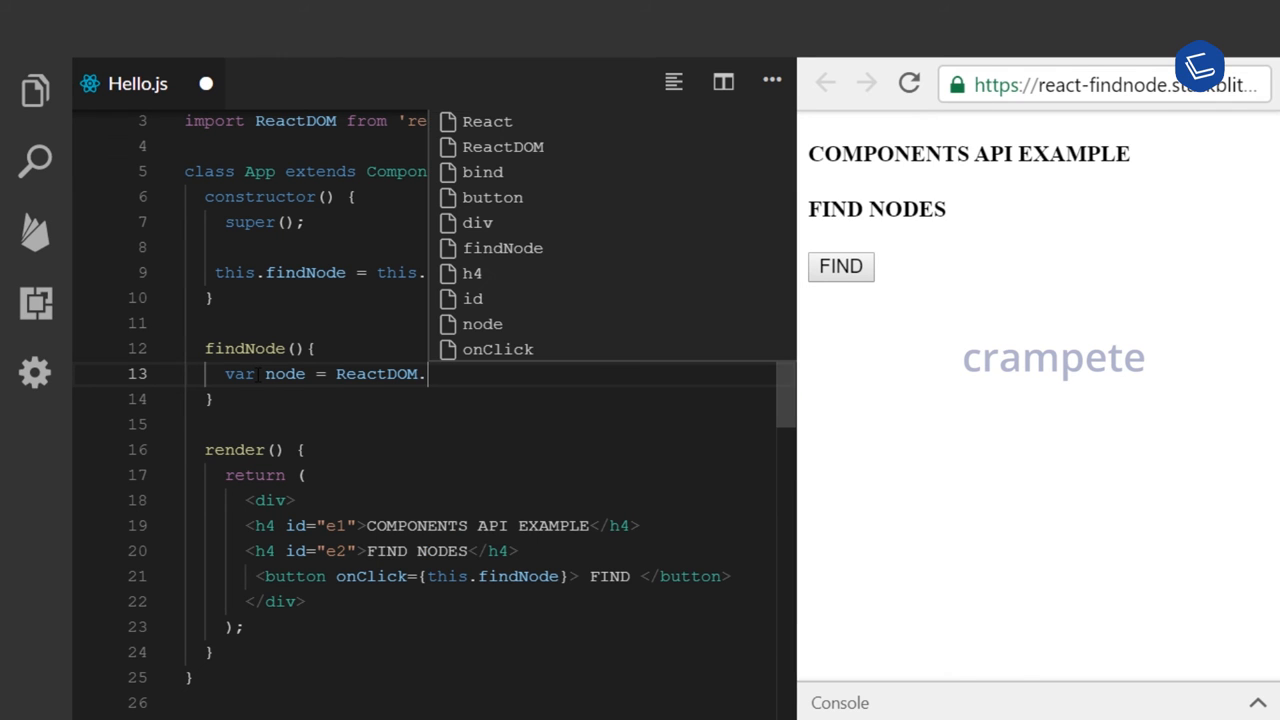
text(findDO)
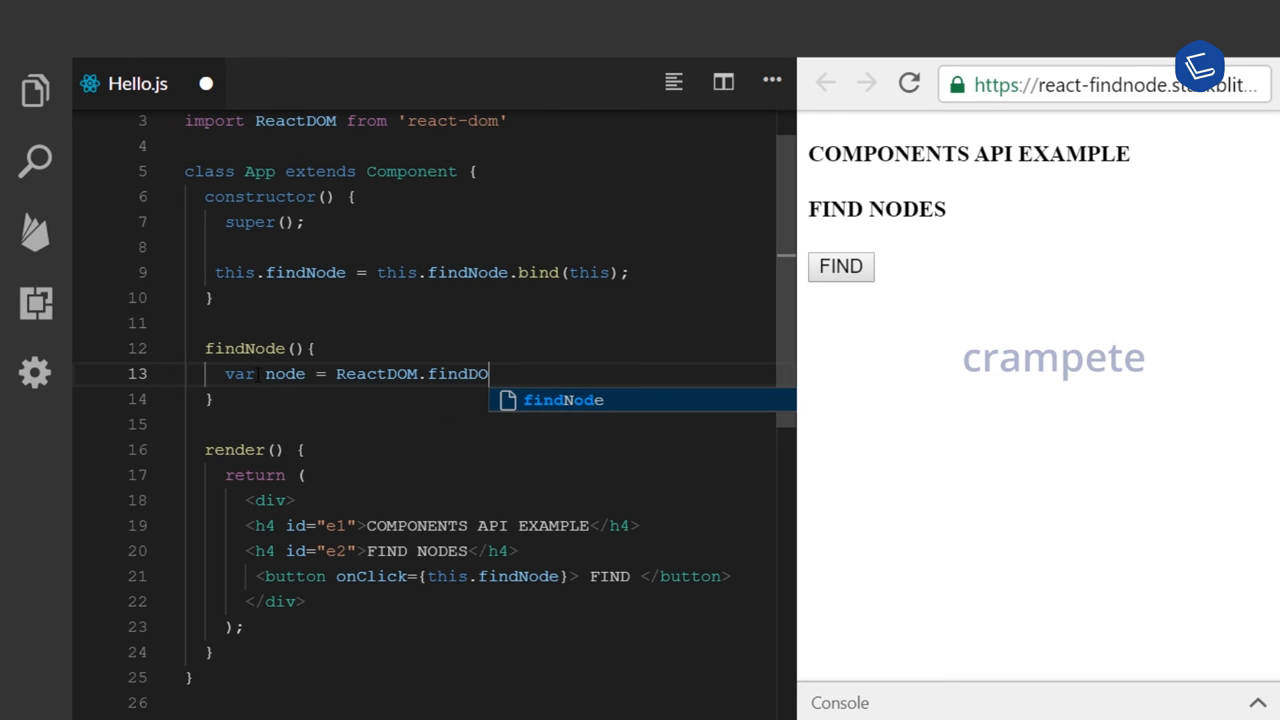
text(MN)
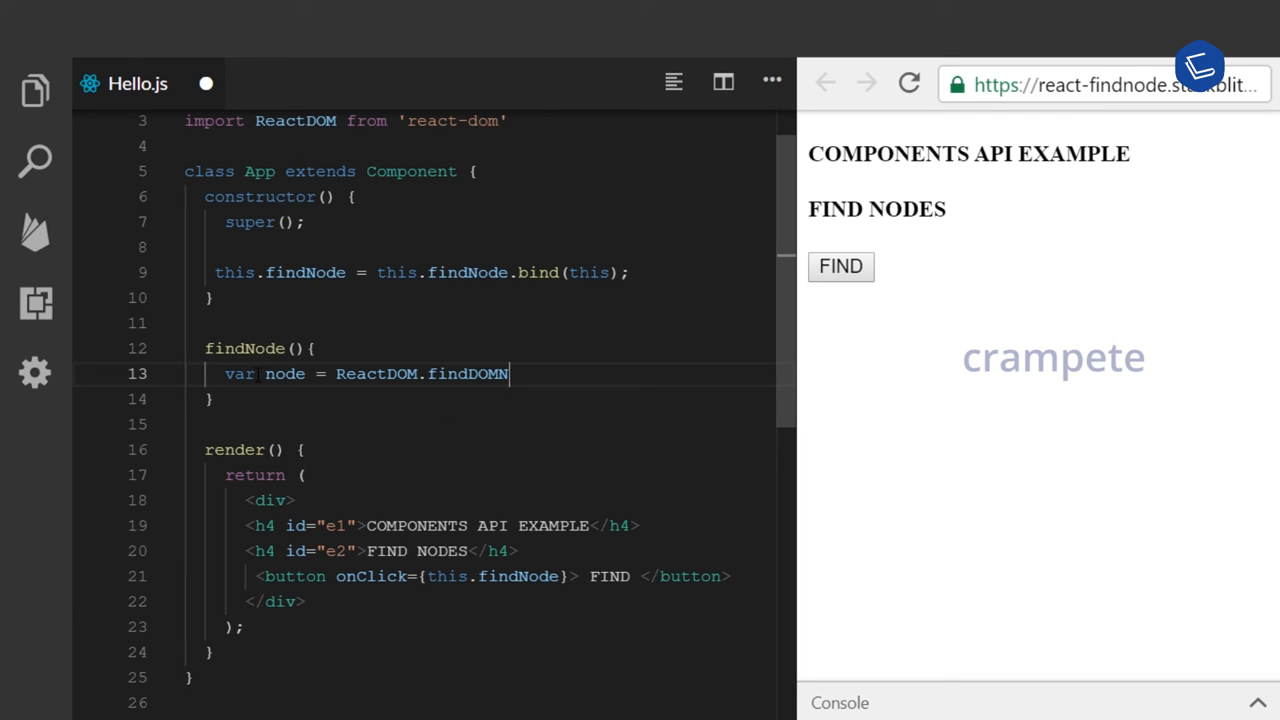
text(ode)
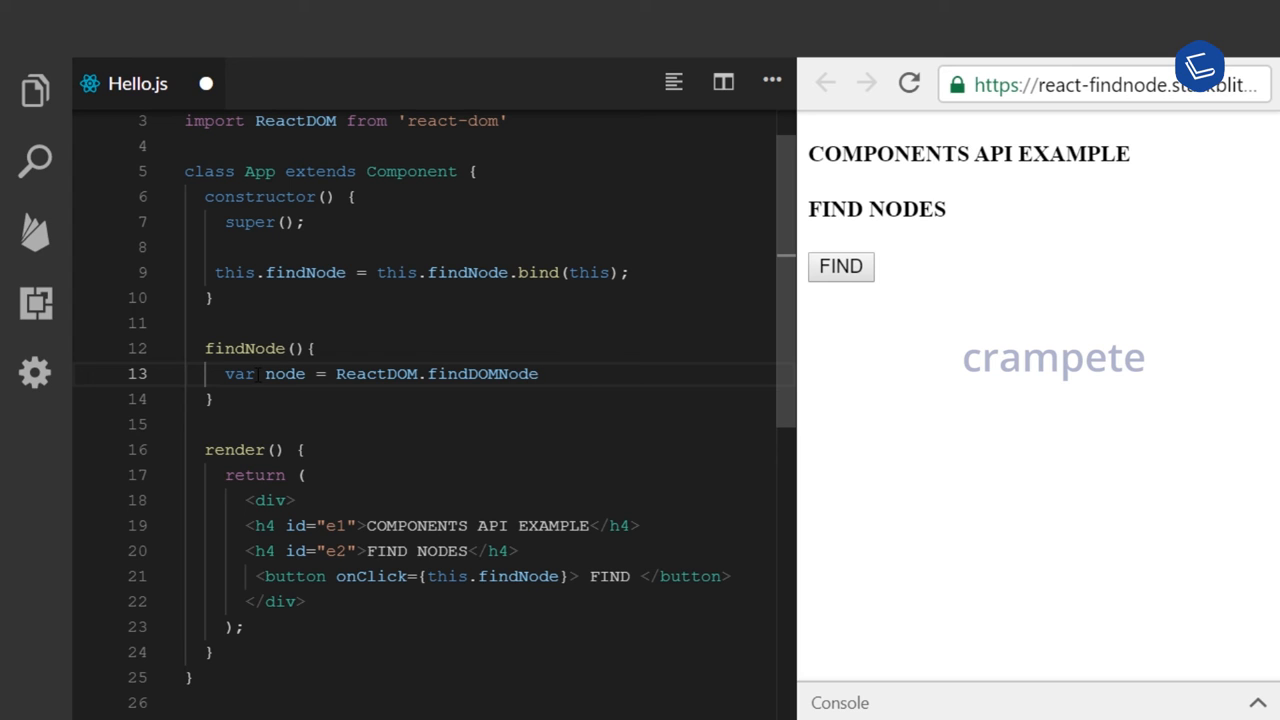
text((th)
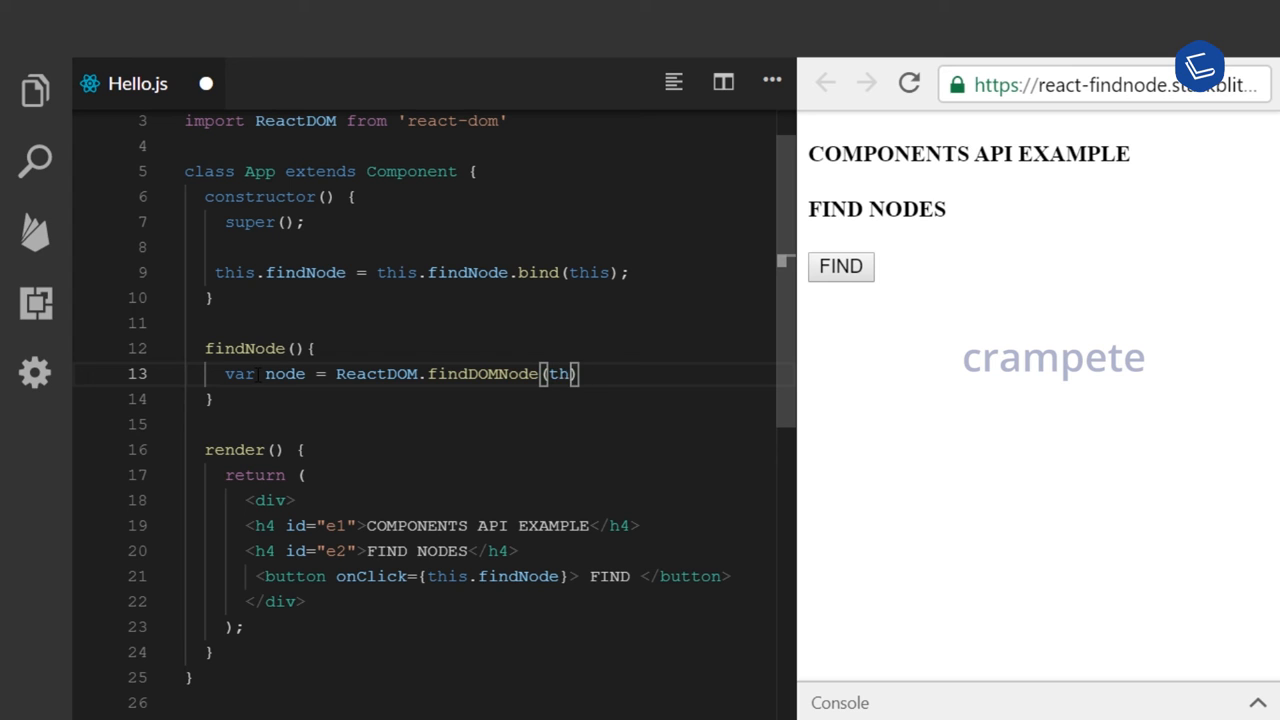
text(is)
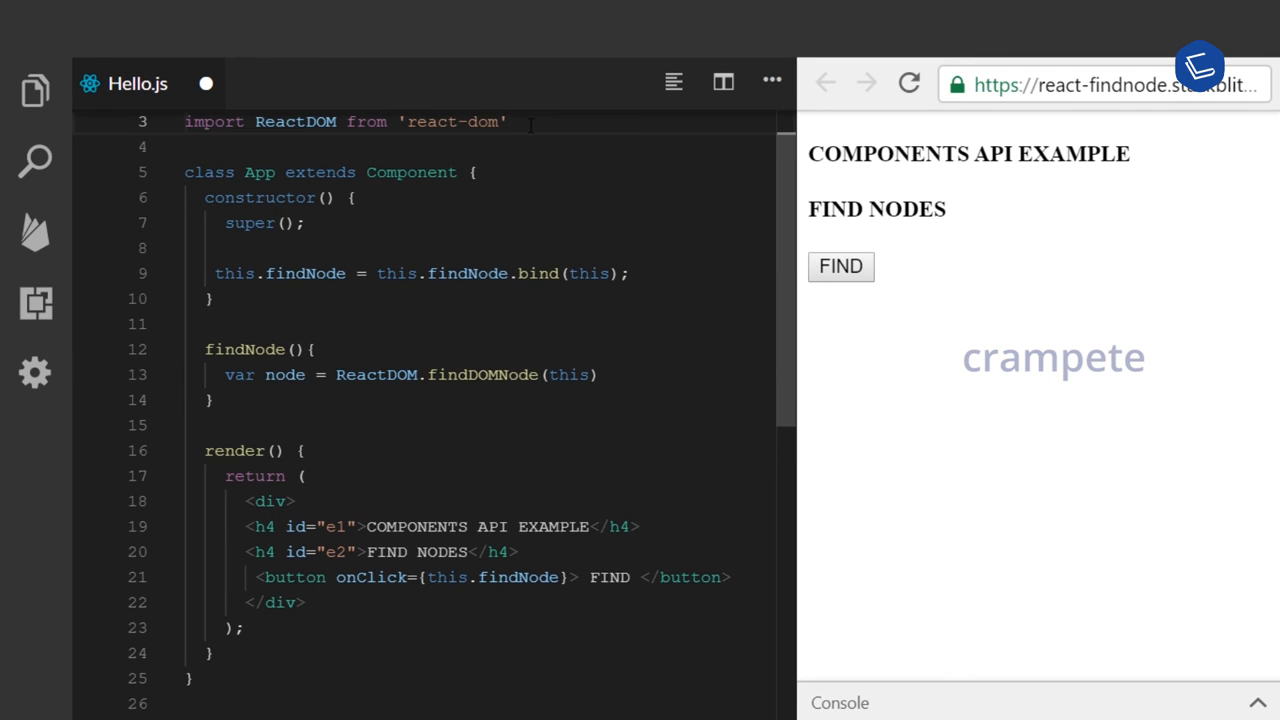
Check the ReactDOM import from react-dom, then end line 13 with a semicolon and new line.
double_click(455, 121)
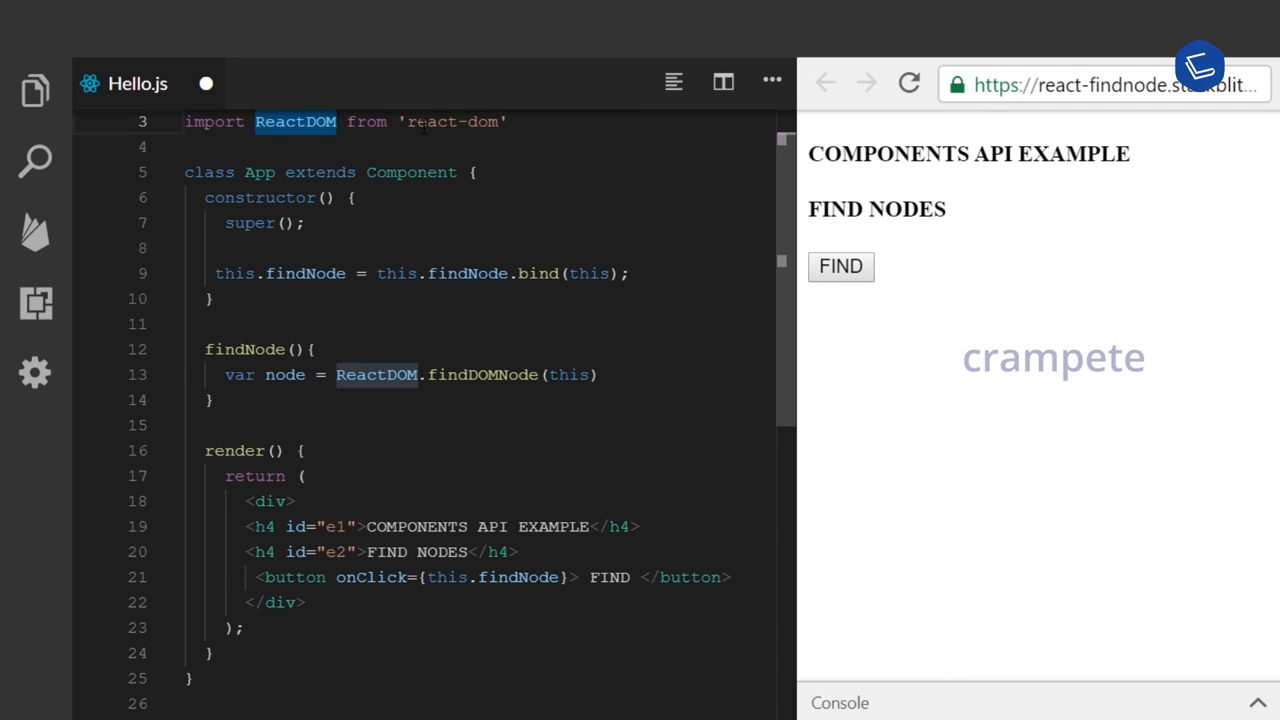
double_click(450, 121)
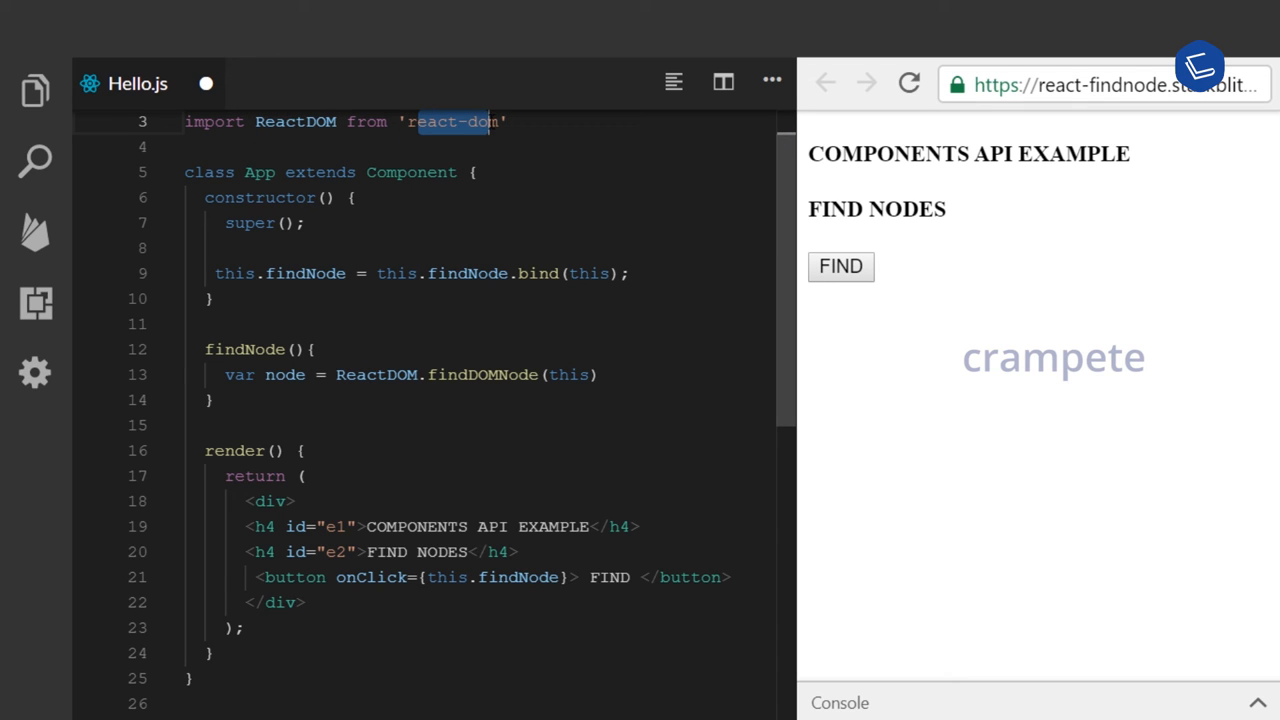
click(600, 375)
text(;)
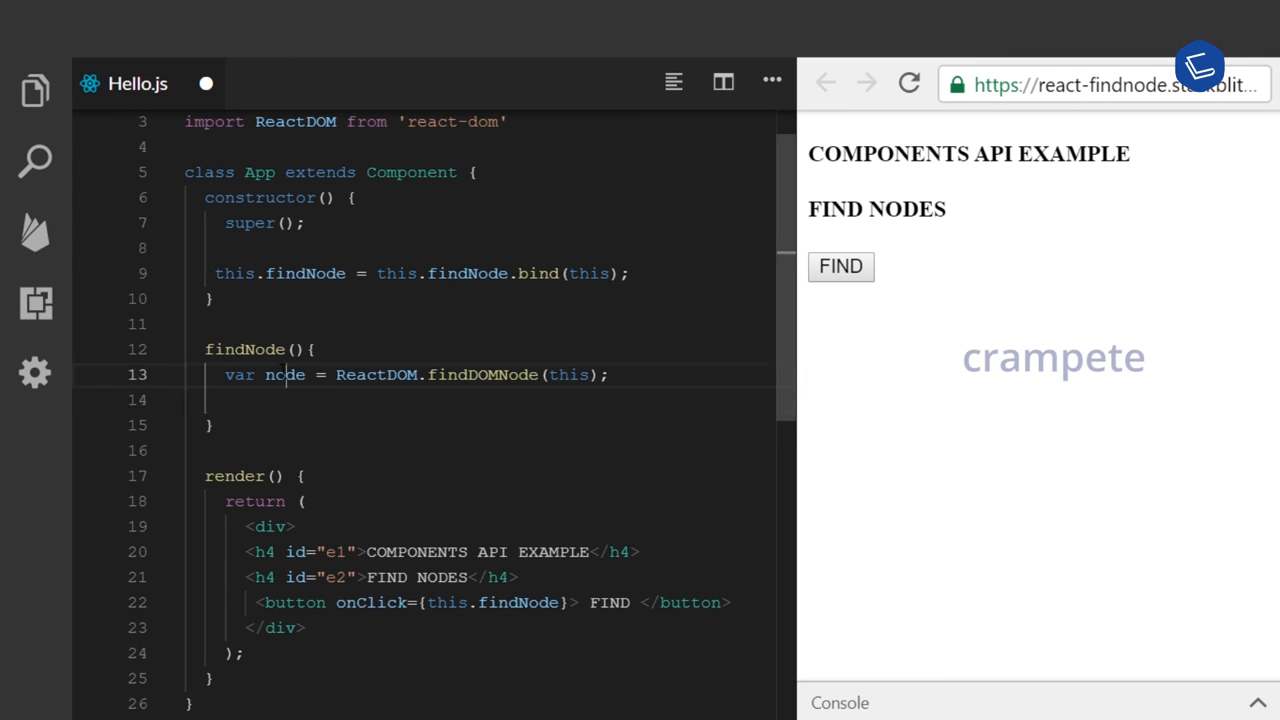
double_click(284, 374)
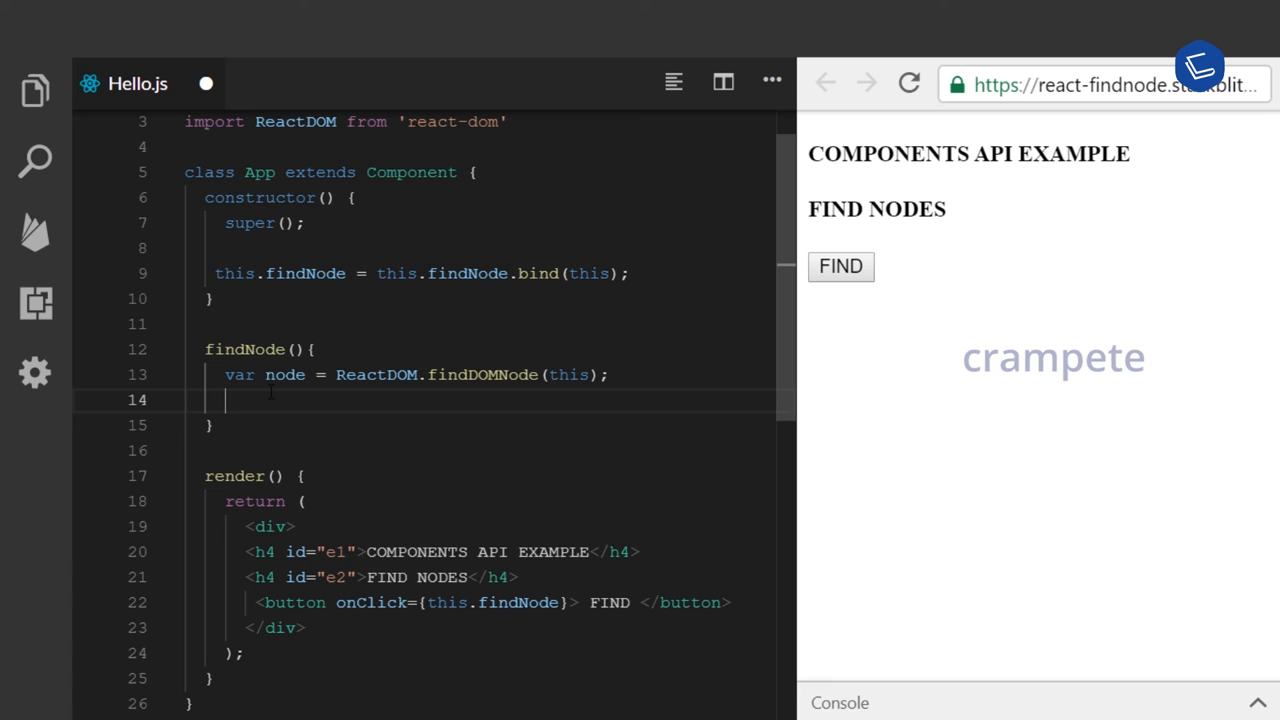
Add node.style.border = "1px solid red"; on the new line in findNode.
text(nod)
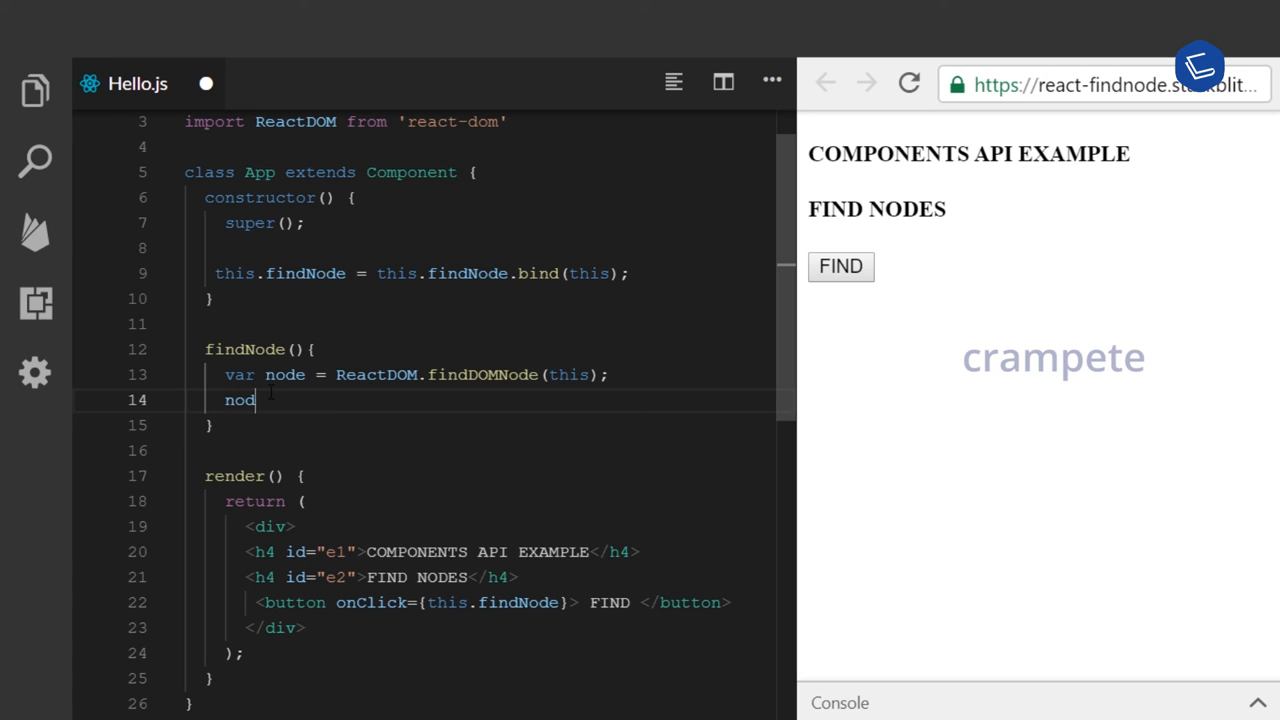
text(.style.bor)
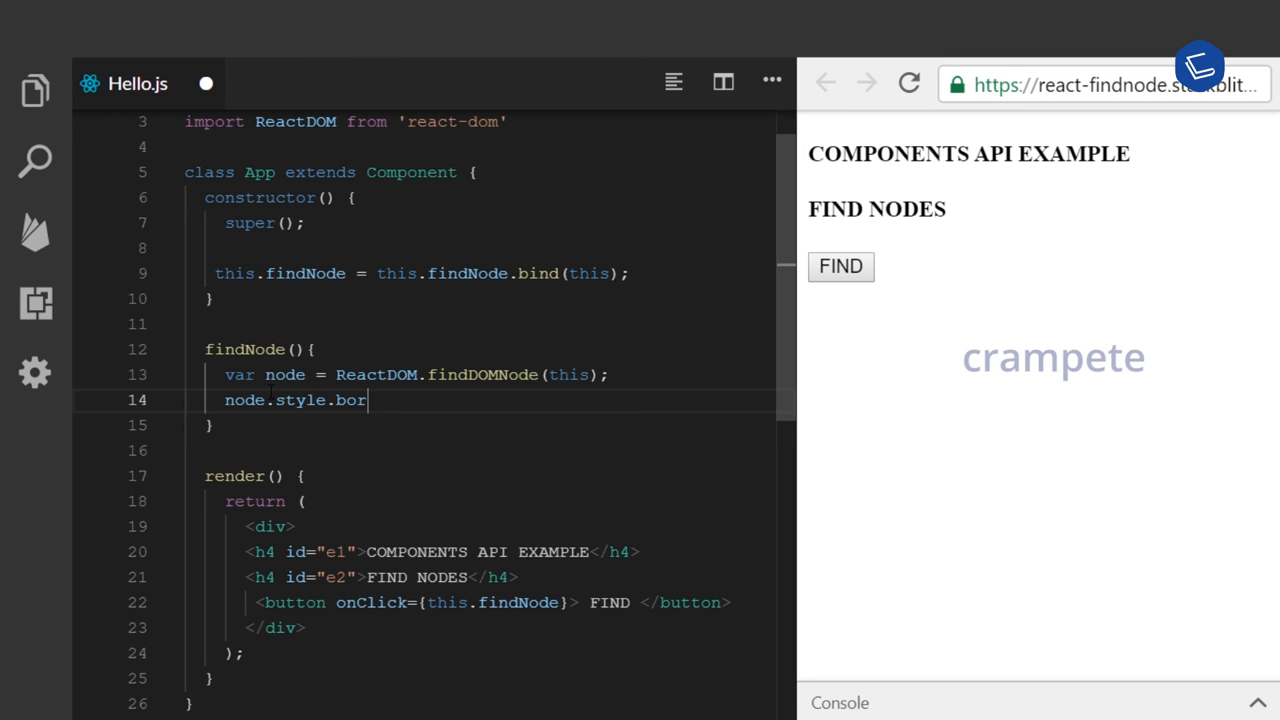
text(der =)
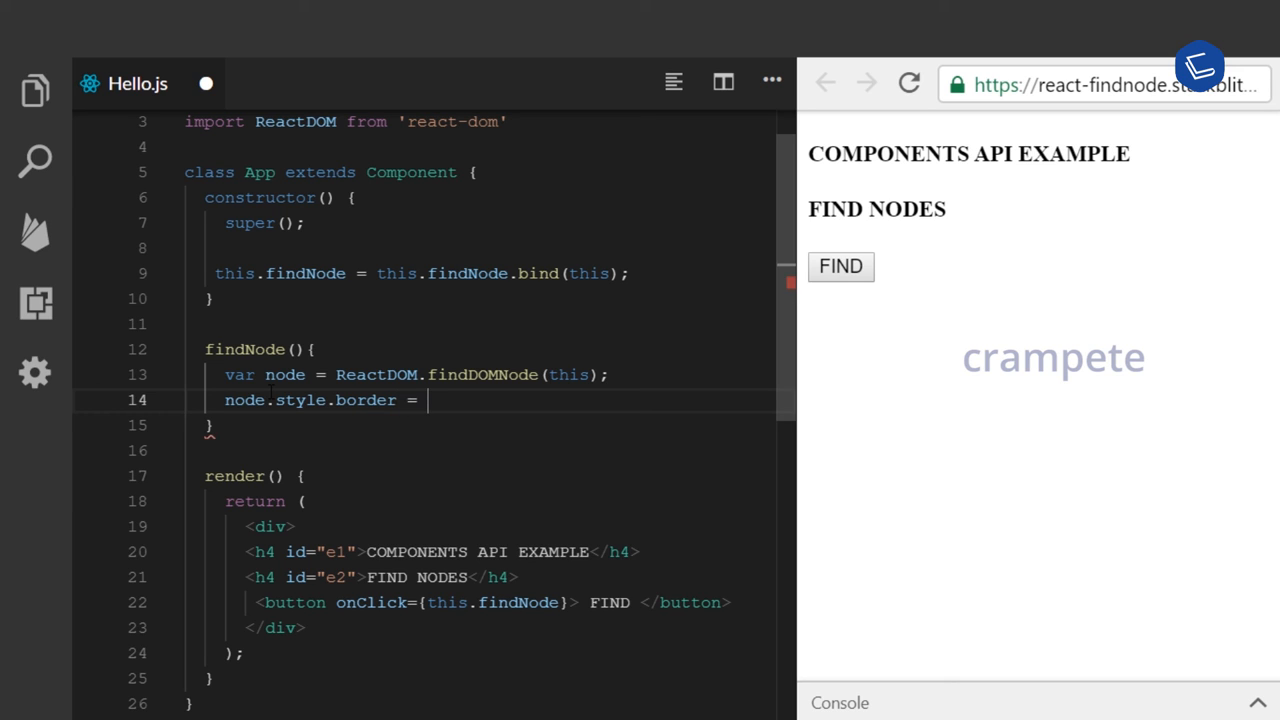
text("1p")
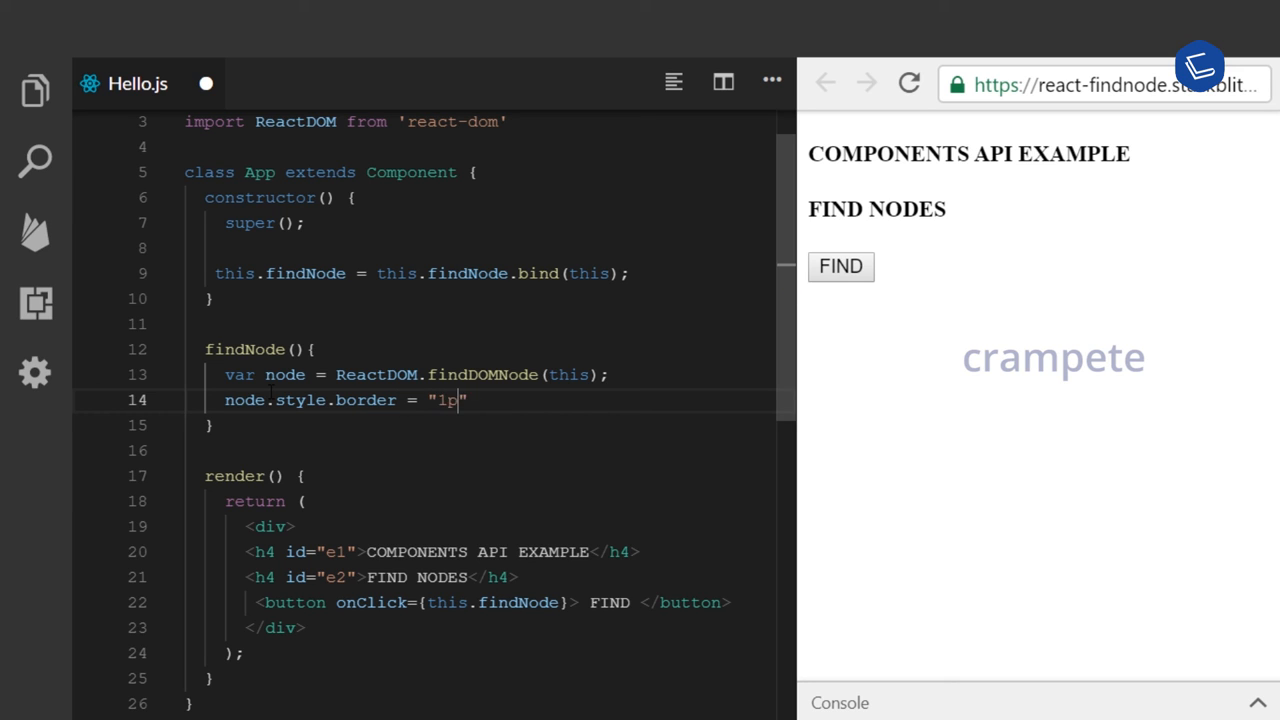
text(x solid)
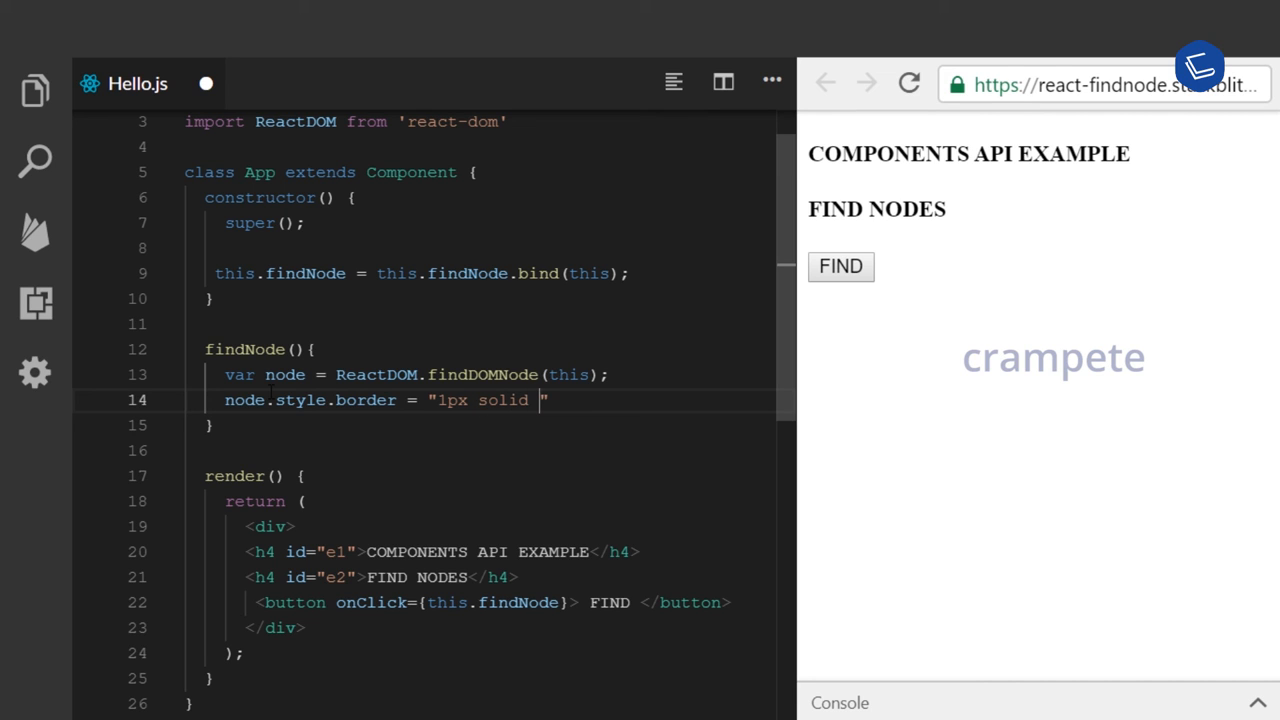
text(red)
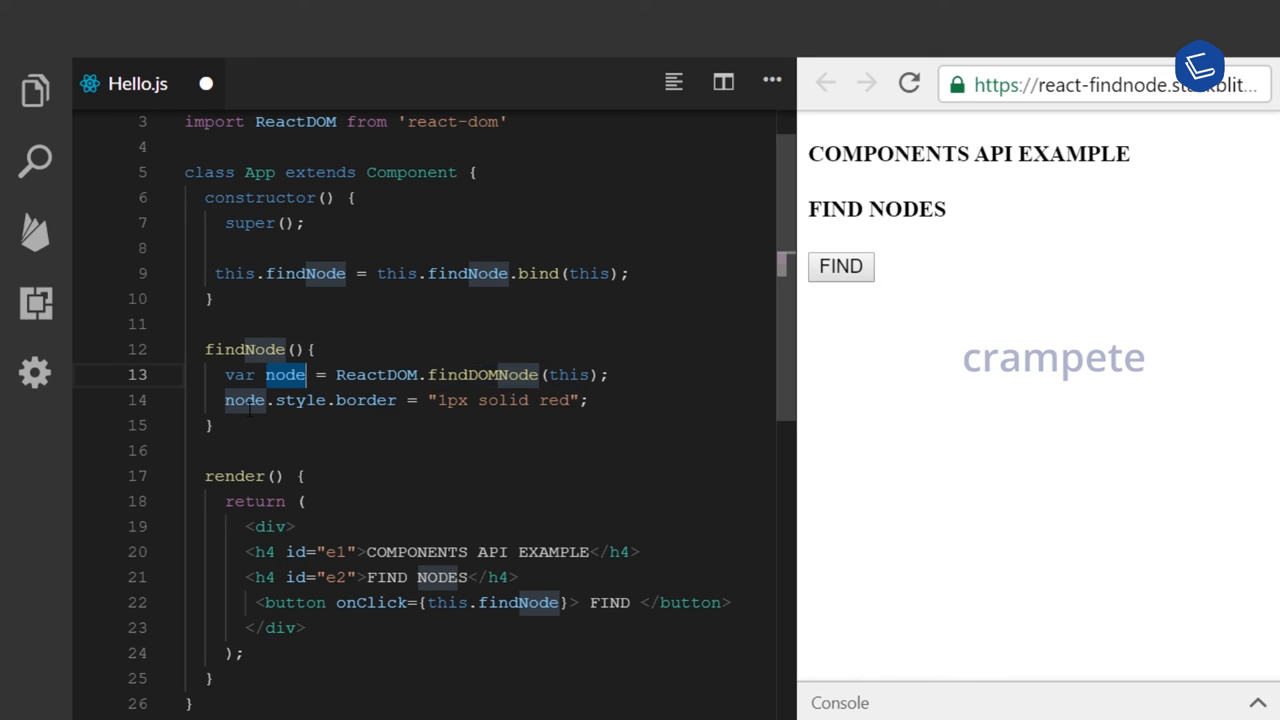
mouse_move(285, 374)
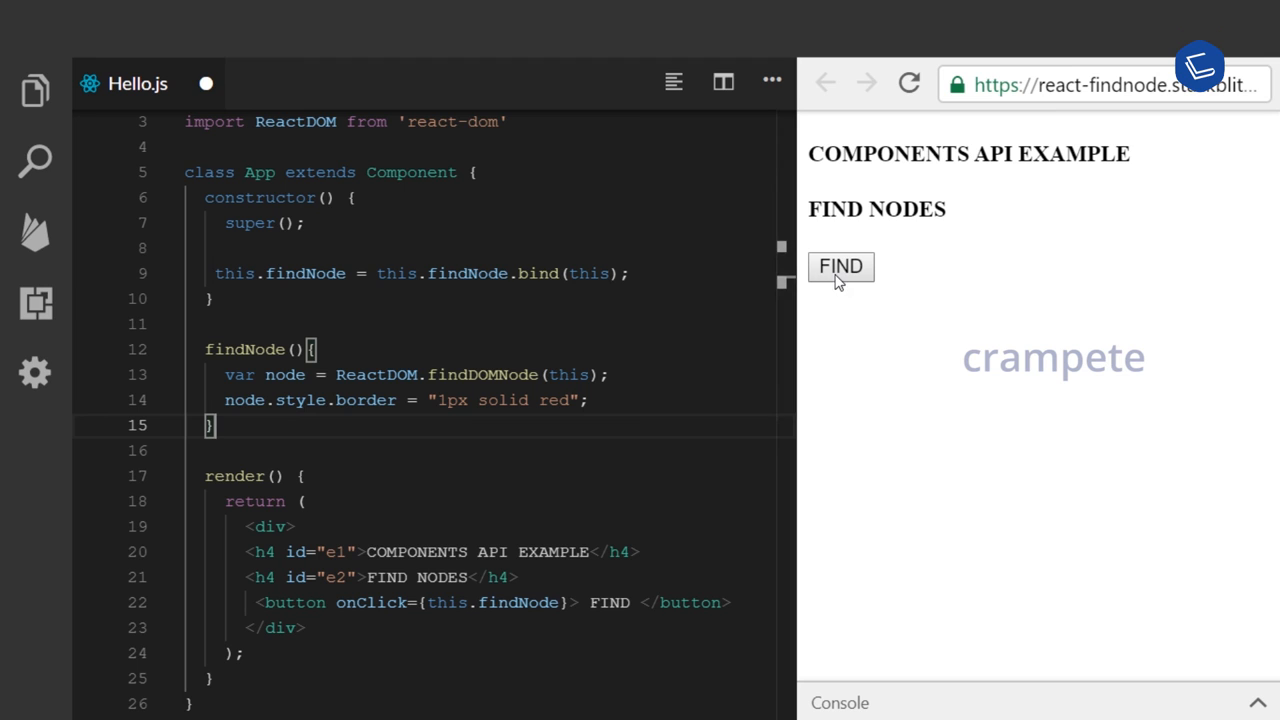
Run FIND to outline the component in red, then highlight render's div block.
click(840, 266)
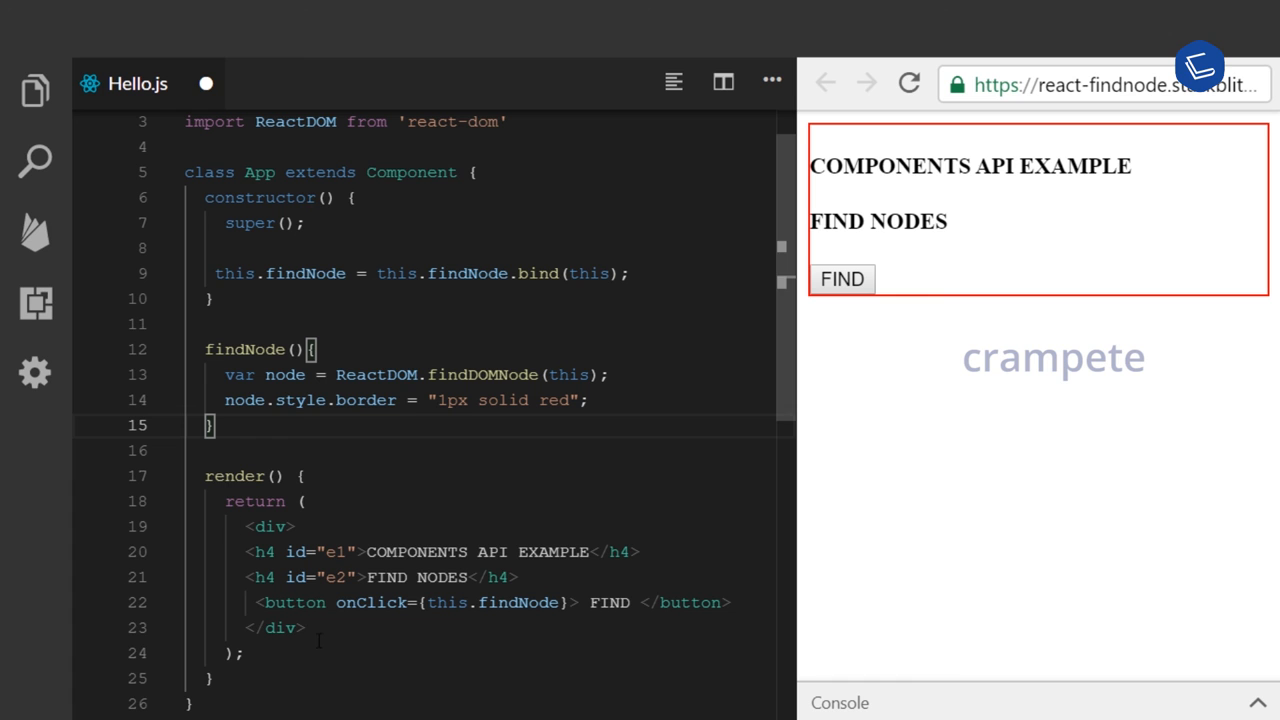
drag(247, 526, 305, 628)
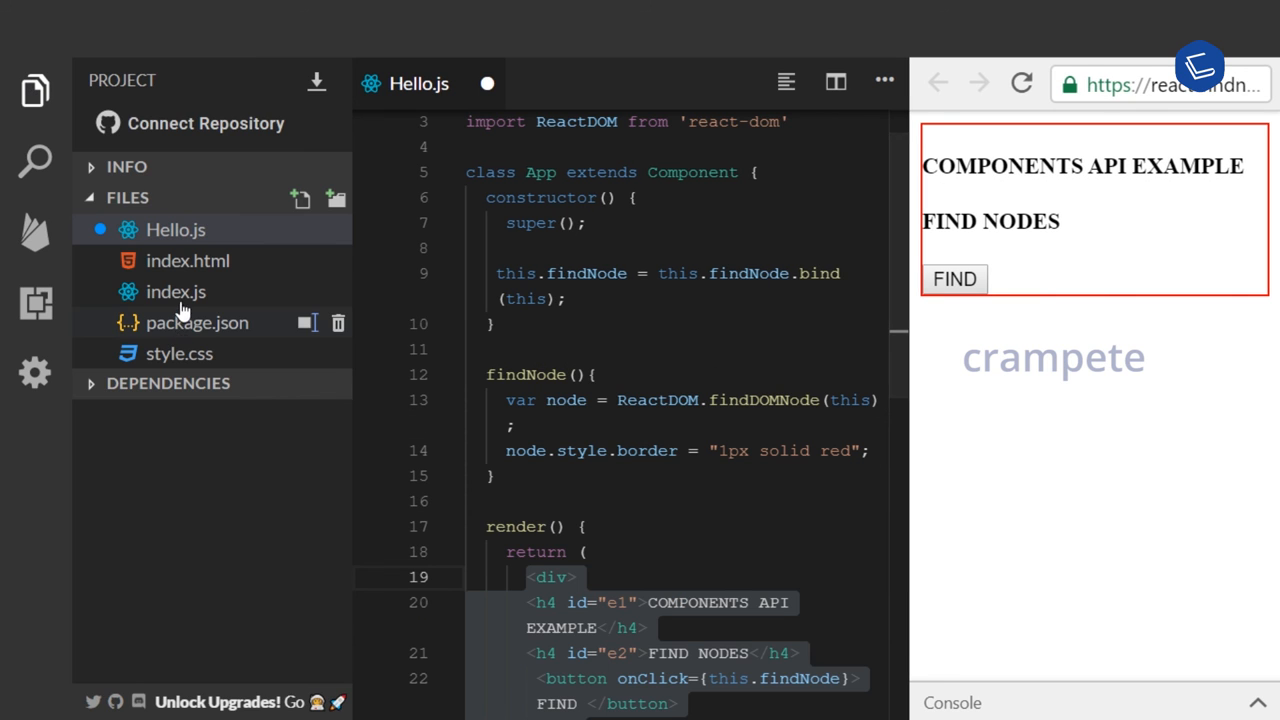
Review index.js rendering Hello into 'root', then switch back to Hello.js.
click(175, 291)
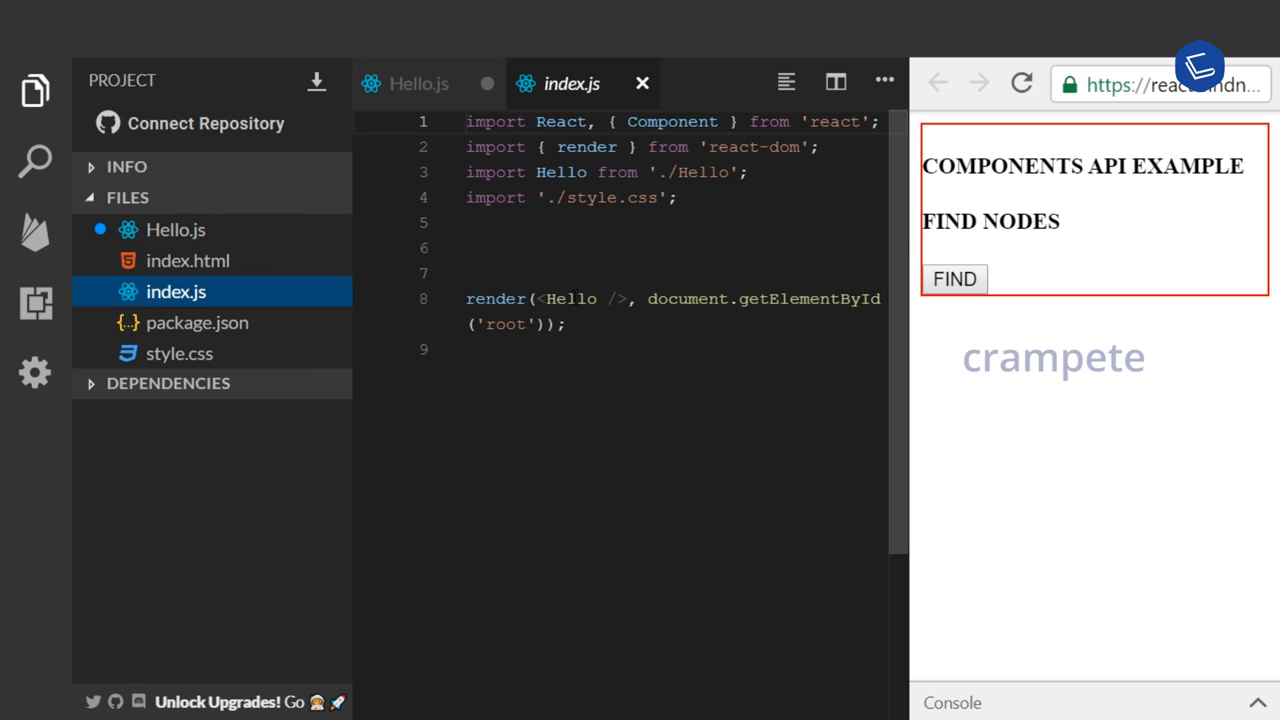
double_click(571, 298)
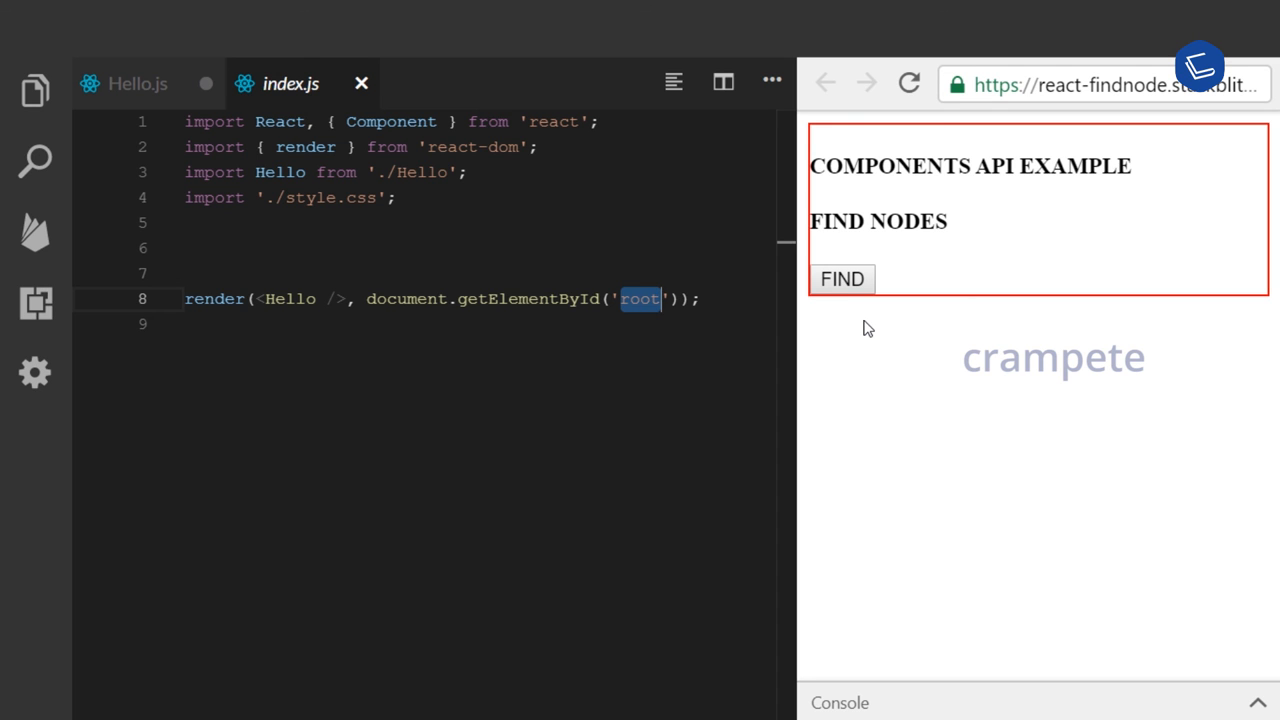
click(138, 83)
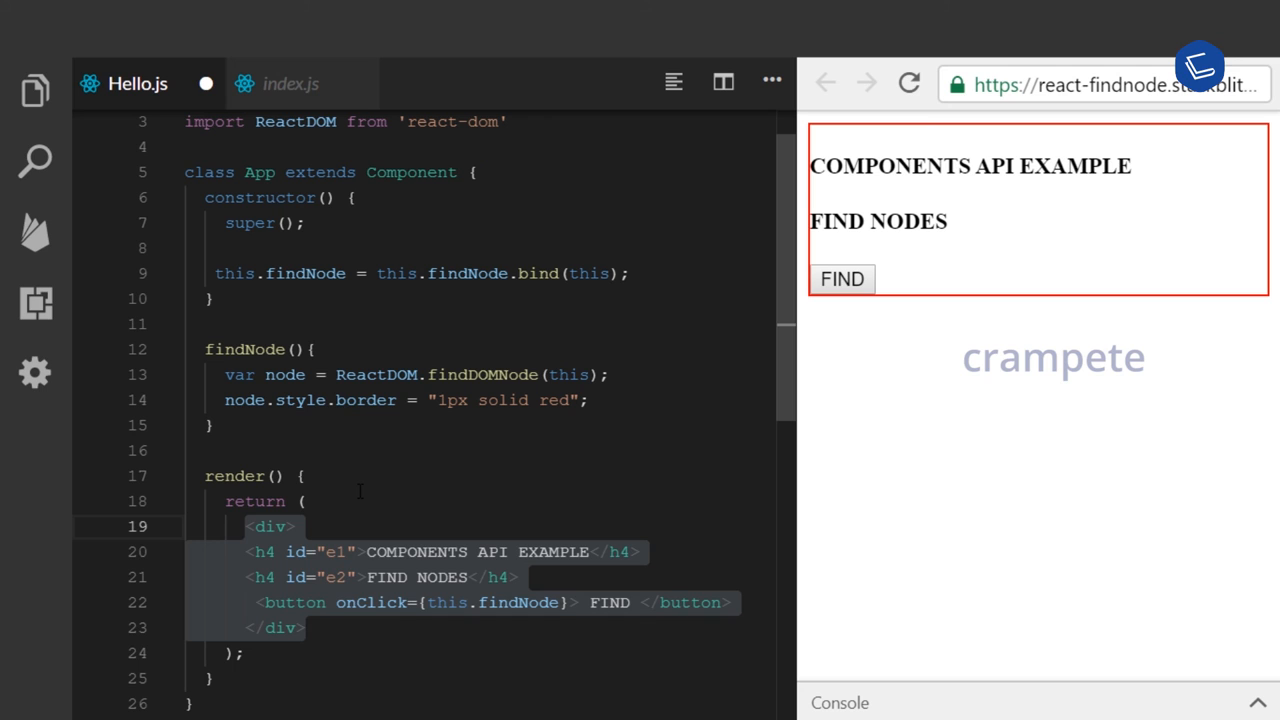
double_click(482, 374)
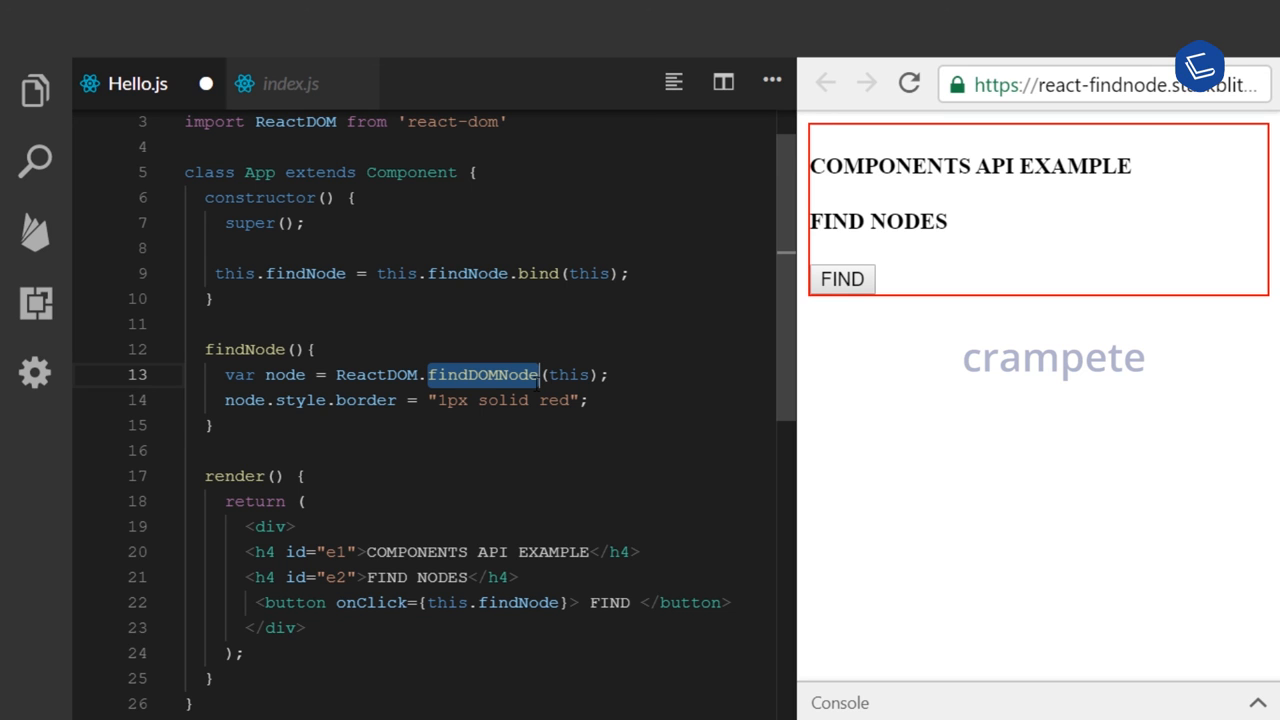
drag(537, 374, 590, 400)
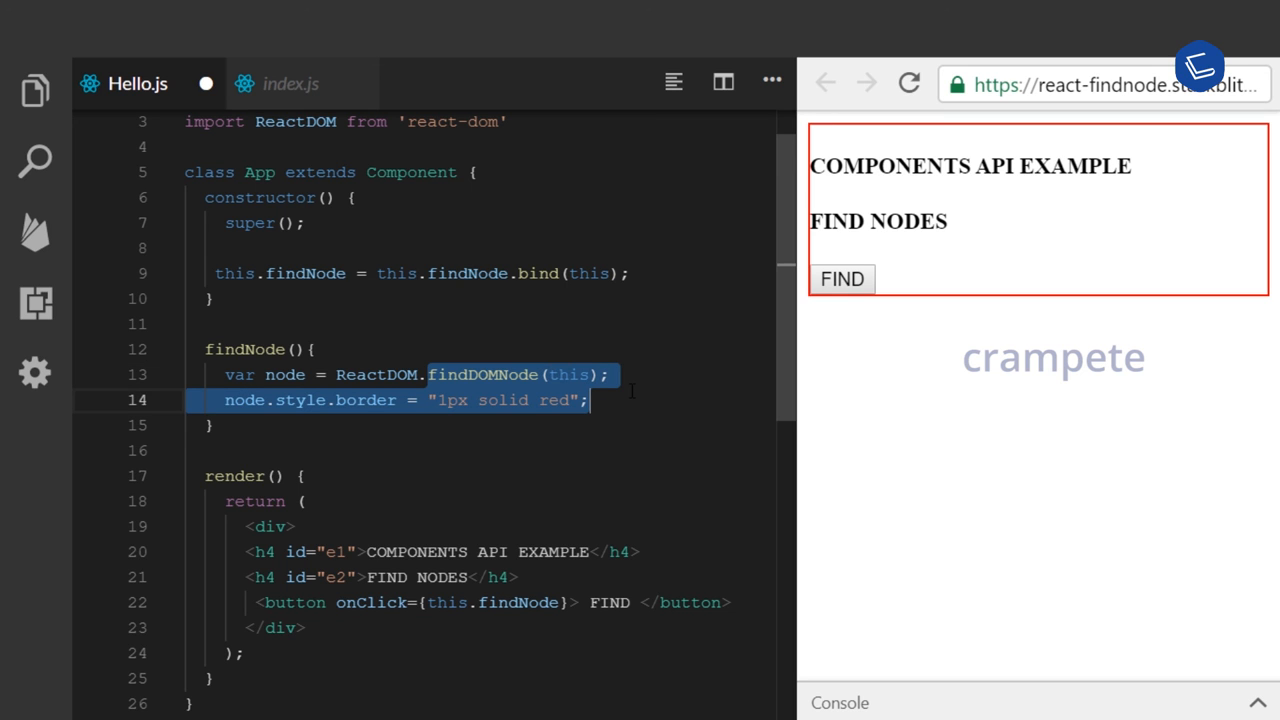